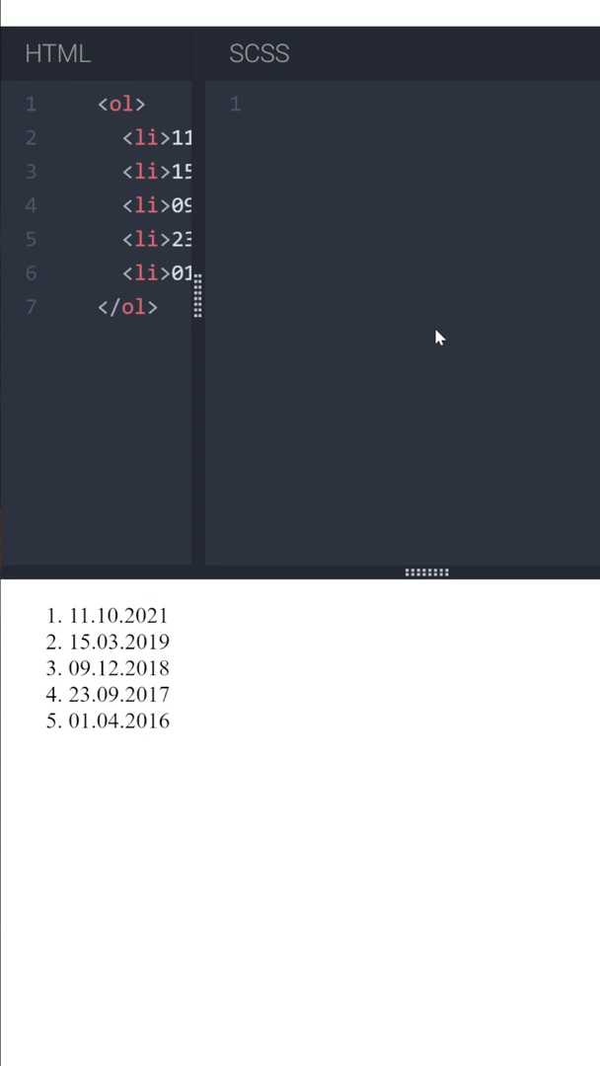
- Write an ol rule with list-style-type: none so the dates lose their numbers
click(281, 103)
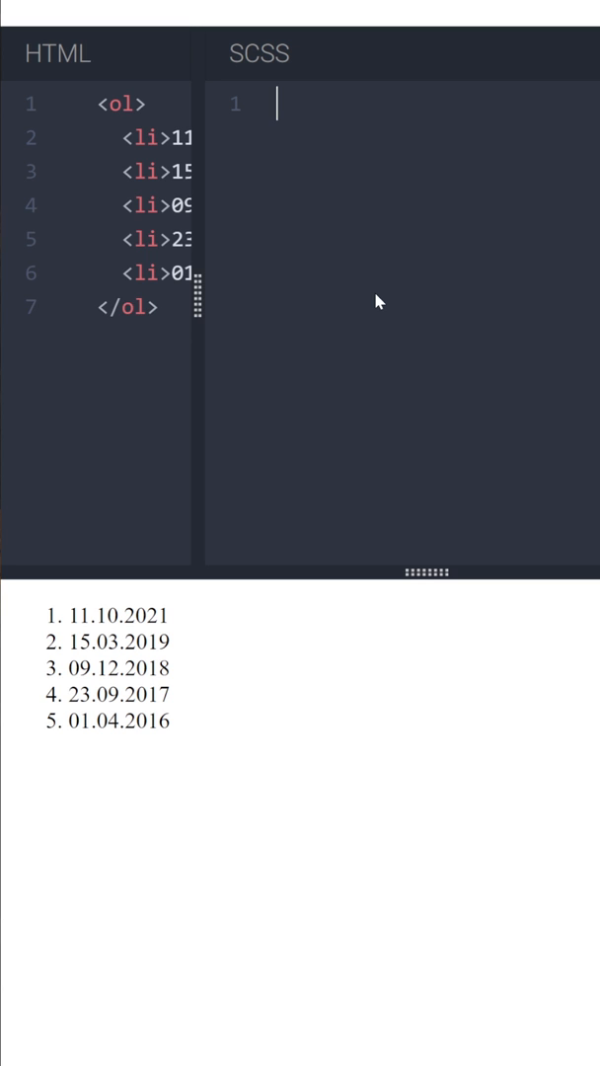
text(ol)
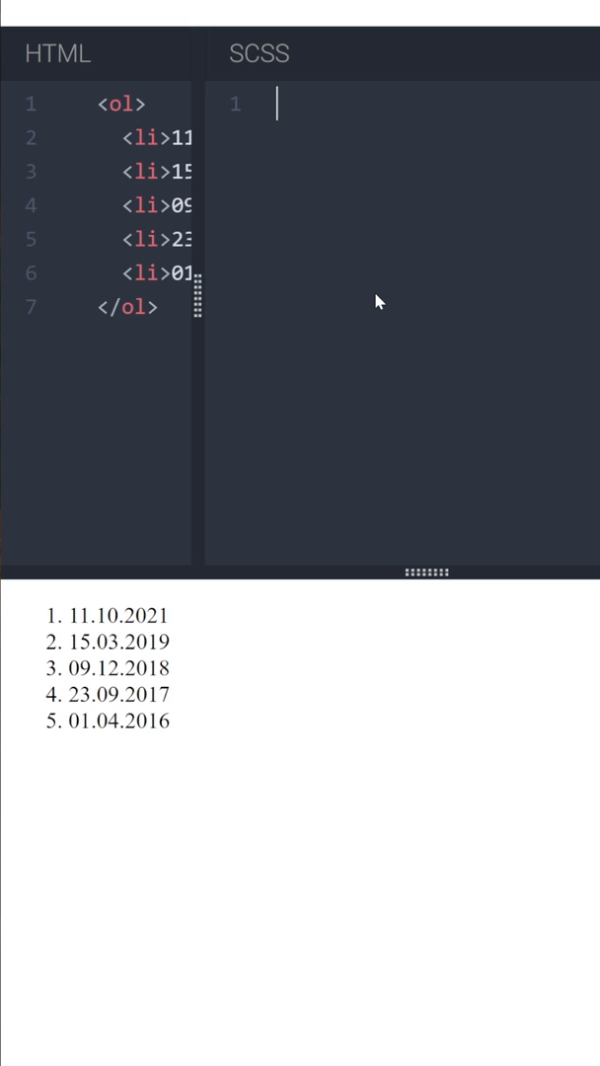
text(ol {})
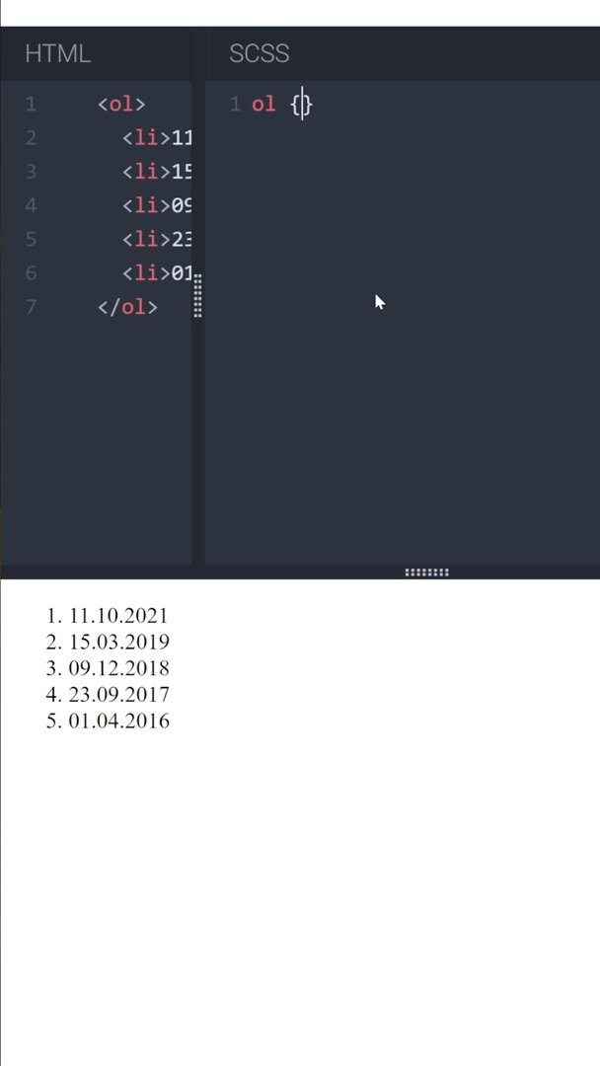
text(list-st)
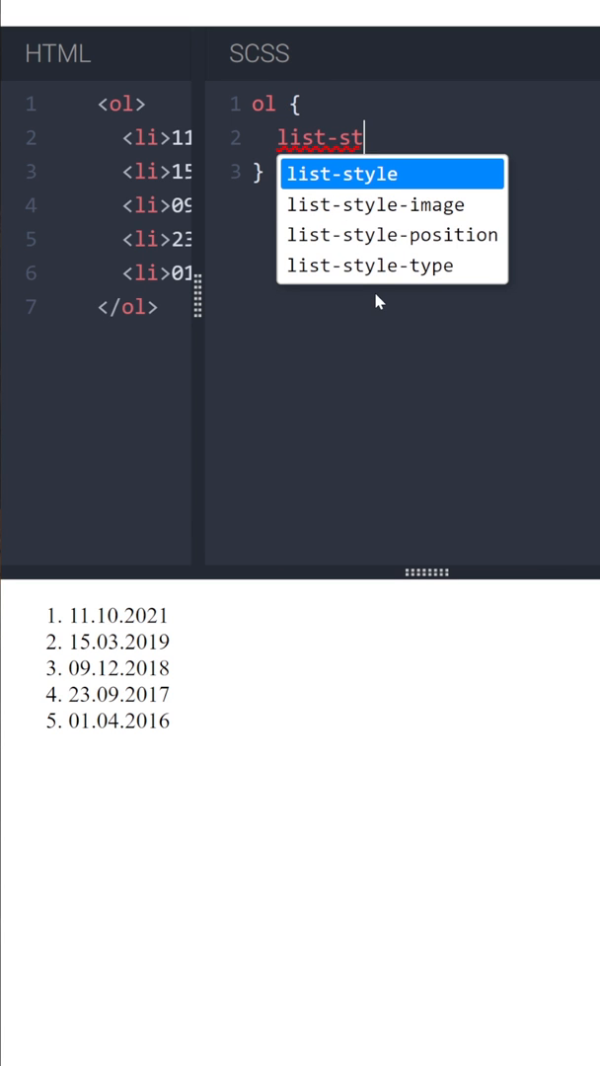
click(370, 264)
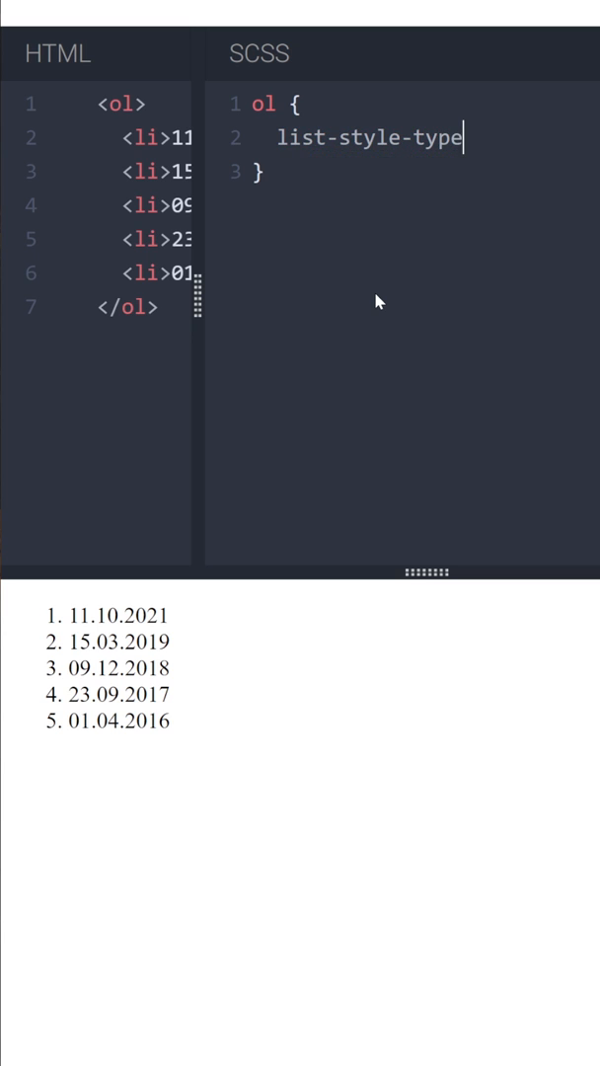
text(: n)
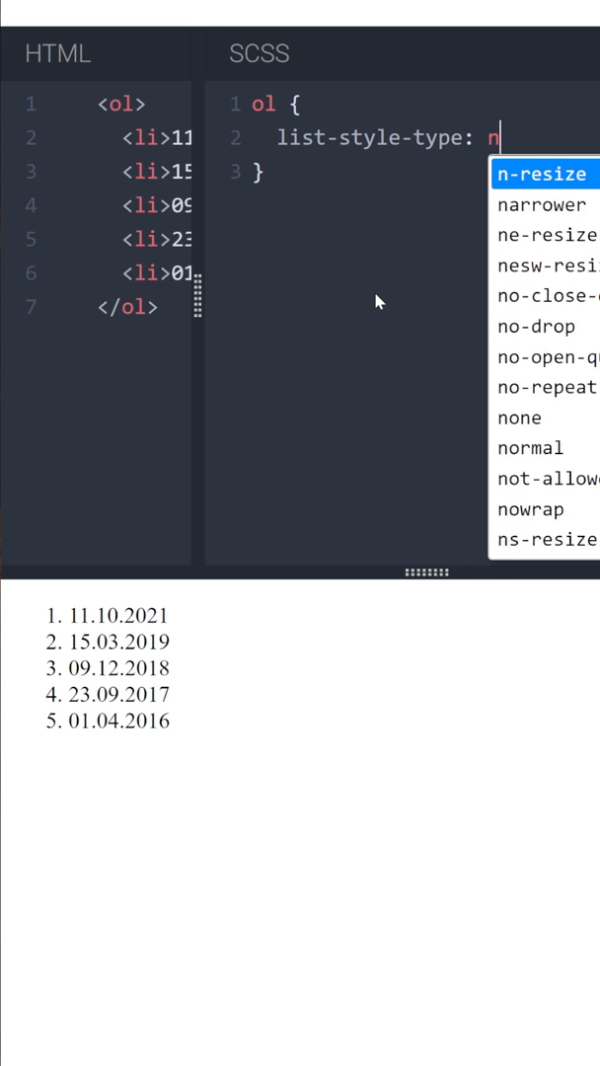
text(one;)
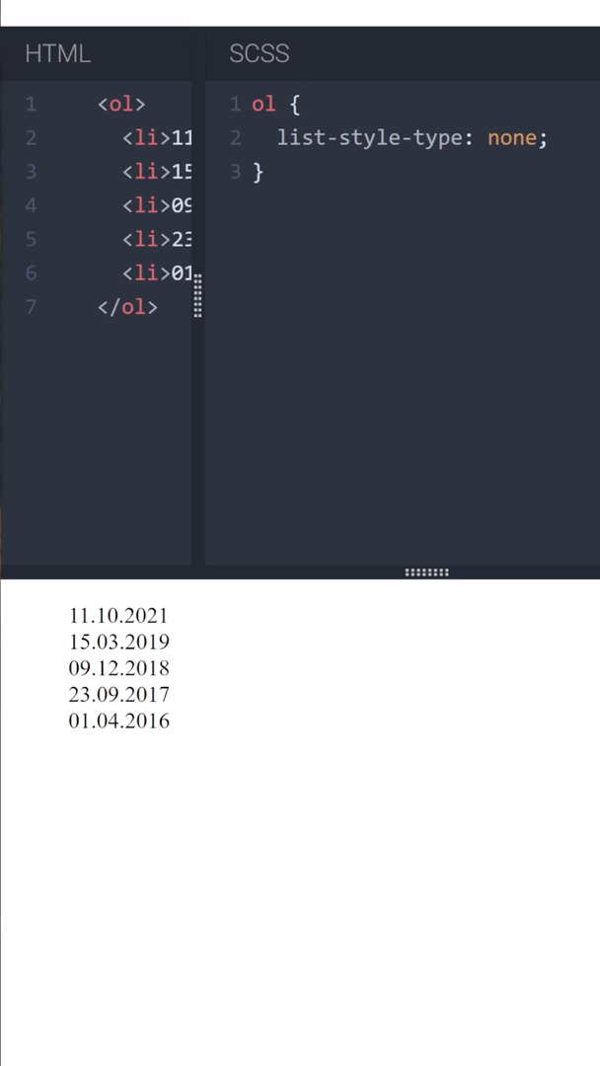
- Begin an li rule with position: relative and margin: 0
text(li)
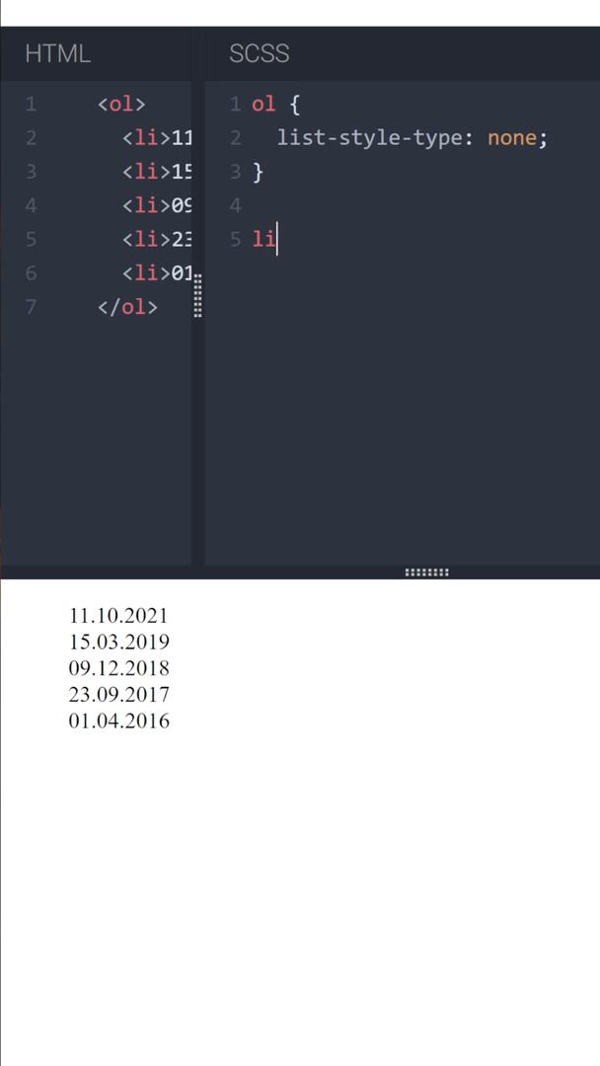
text({)
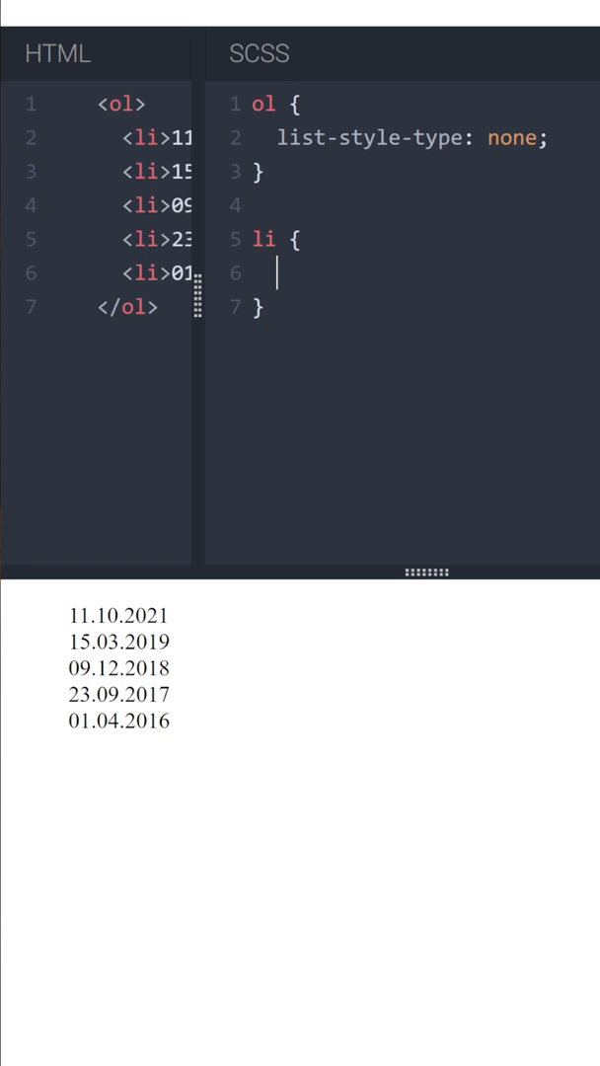
text(poi)
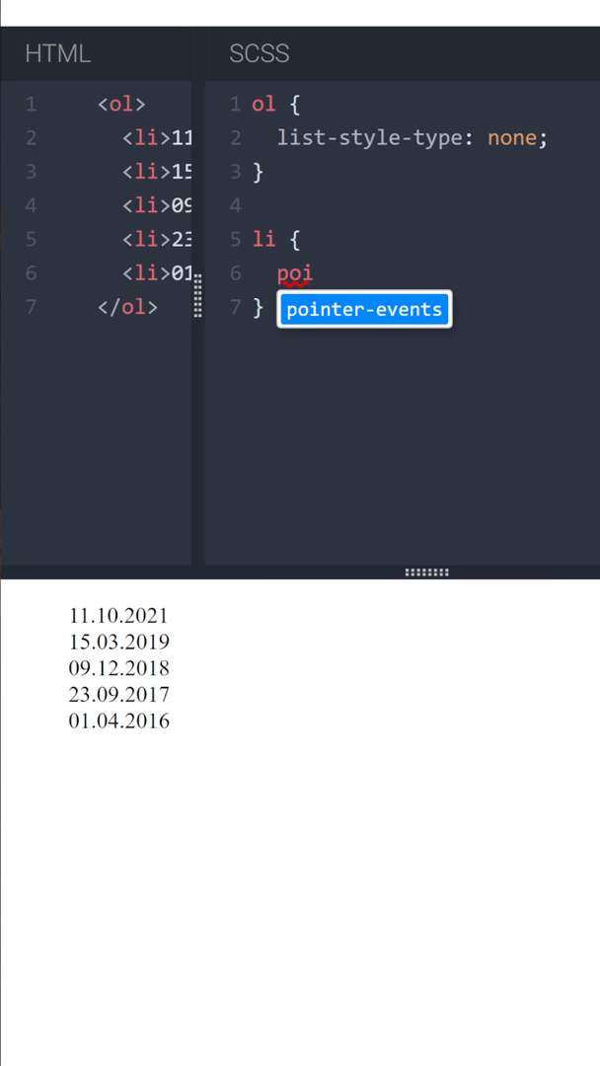
text(sition)
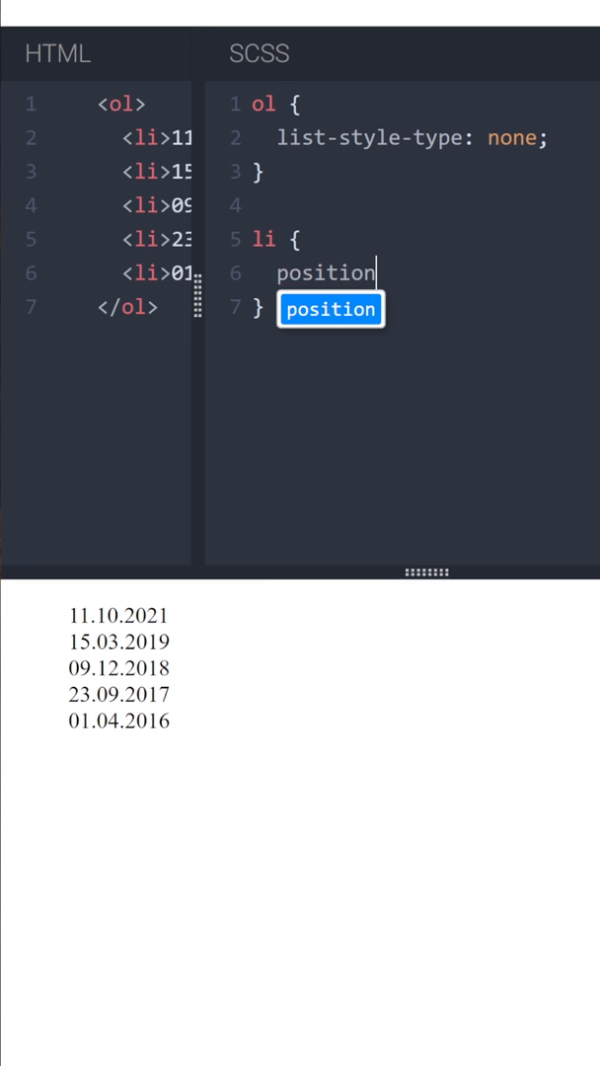
text(: relative)
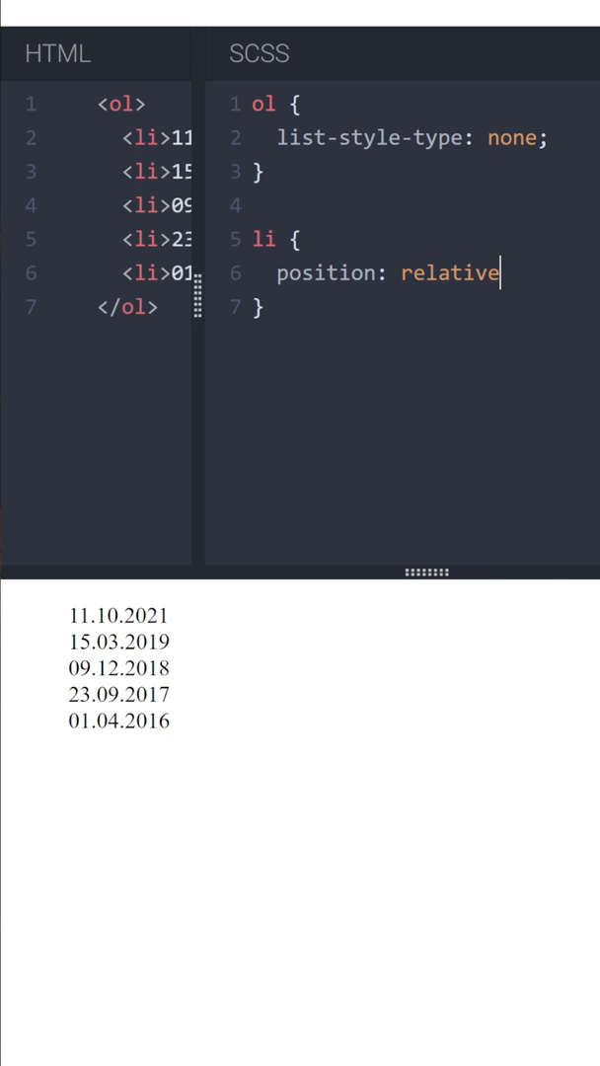
key(Enter)
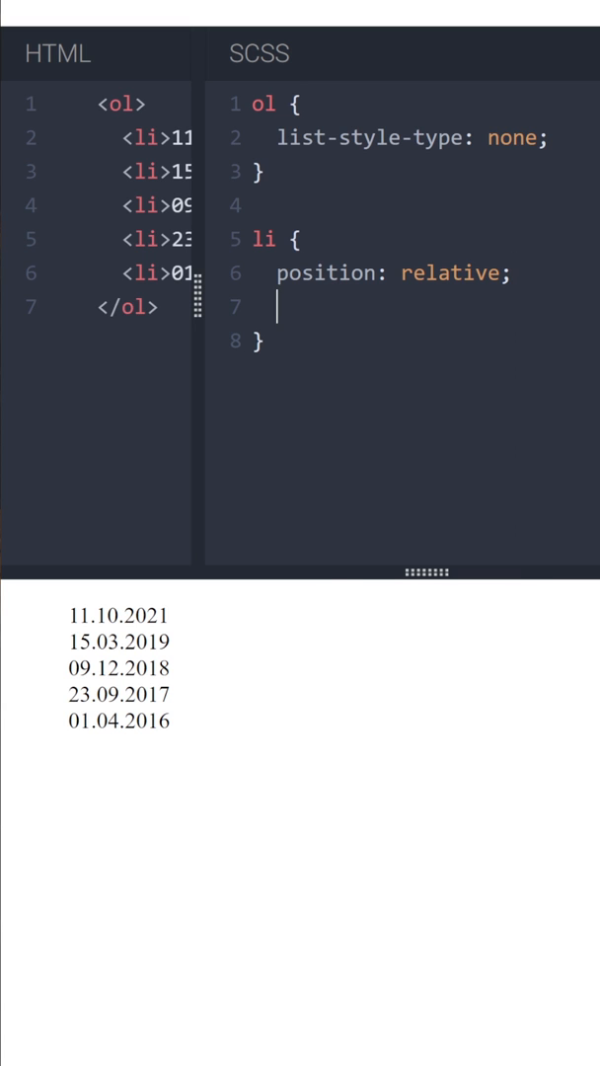
text(margin: 0;)
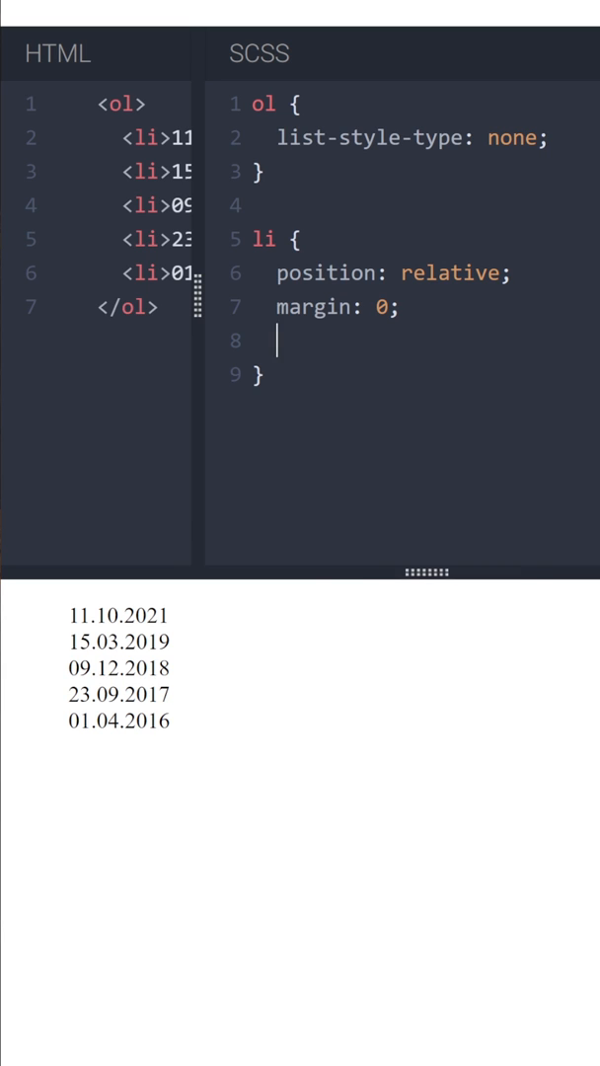
- Finish the li rule with padding-bottom: 1em and padding-left: 20px
text(padding-bottom:)
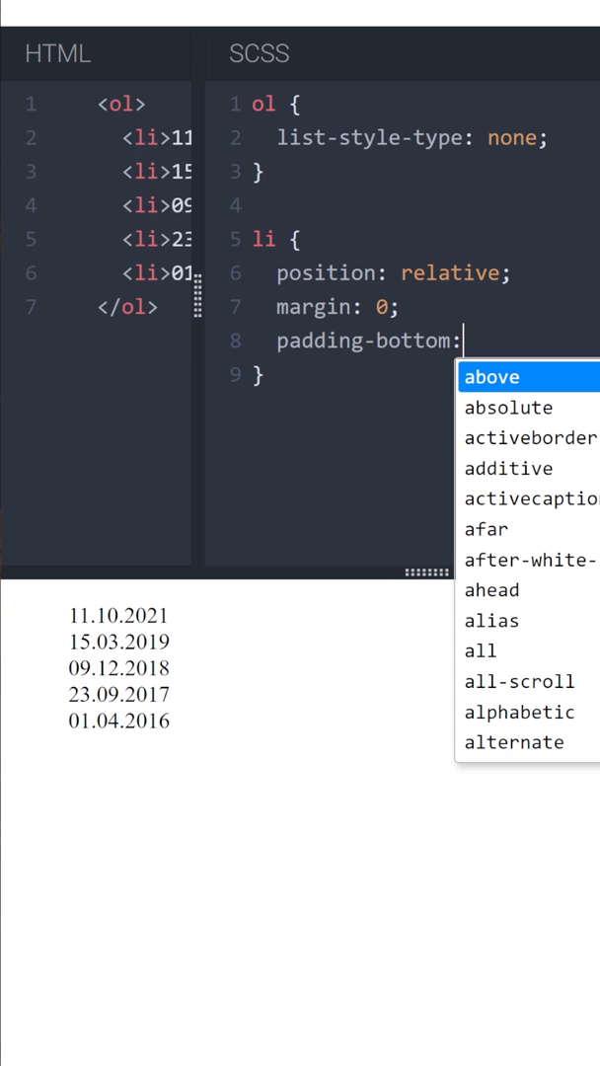
text(1em;)
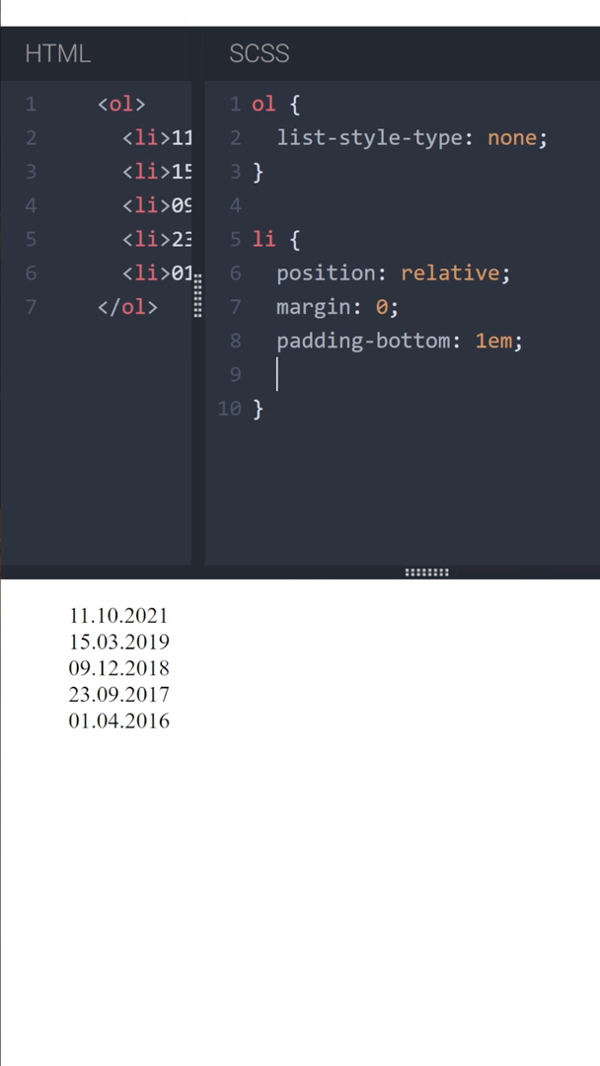
text(padding-left:)
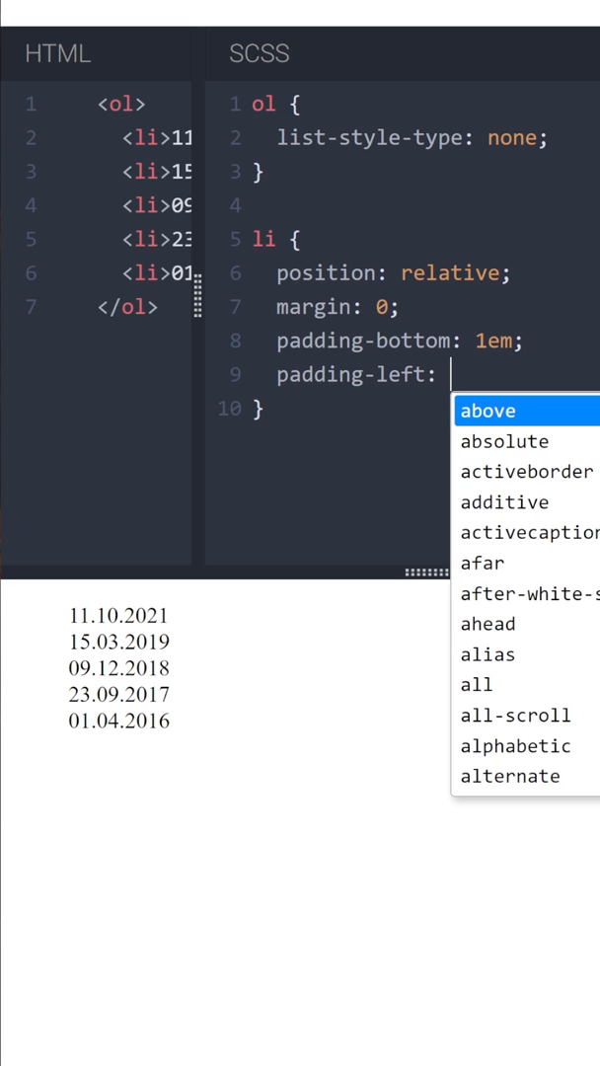
text(20)
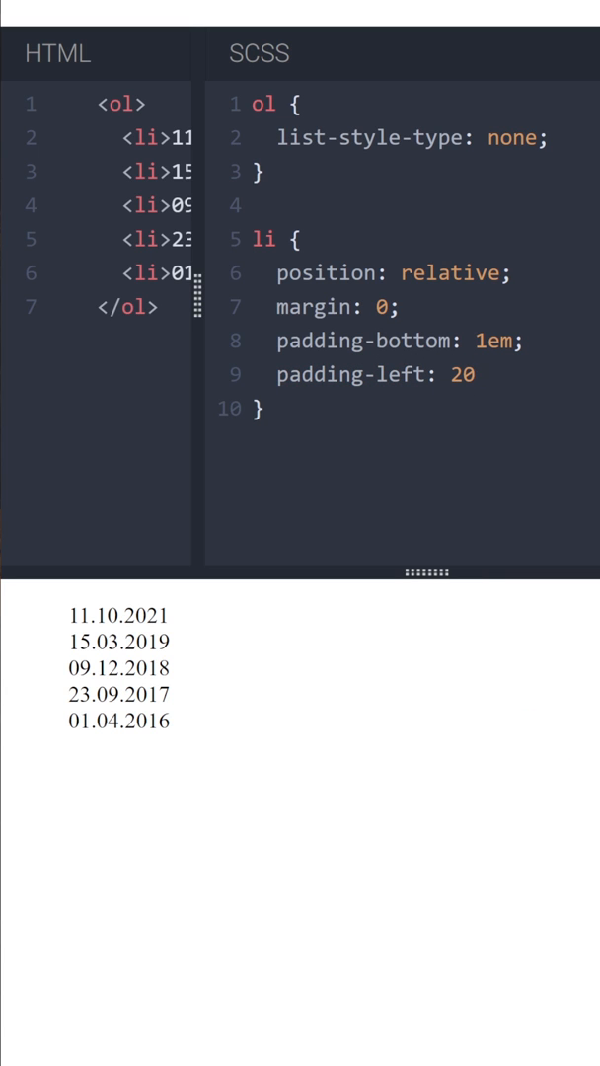
text(px;)
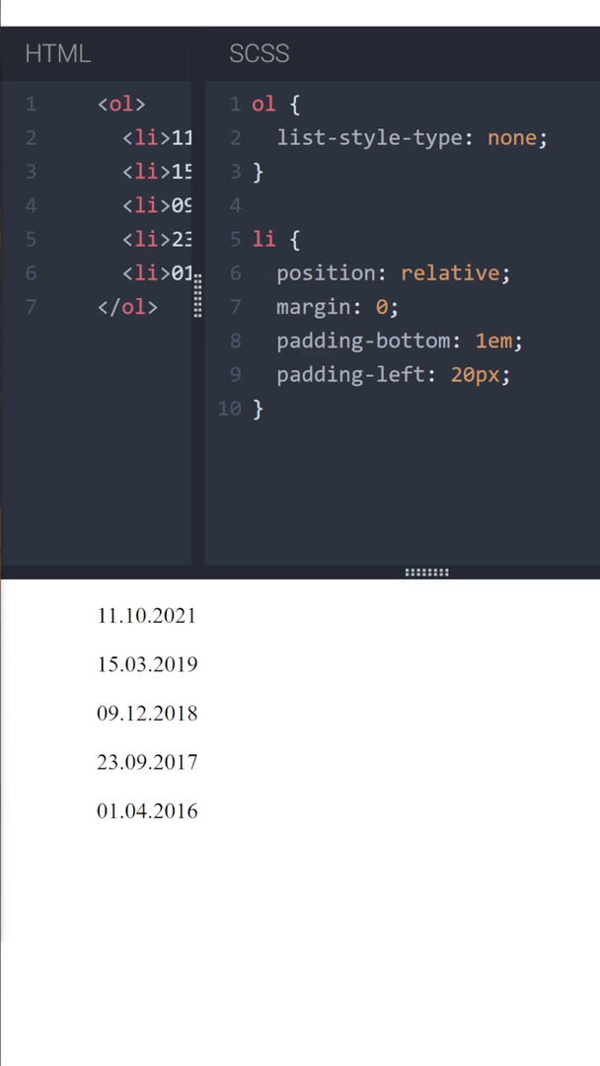
key(enter)
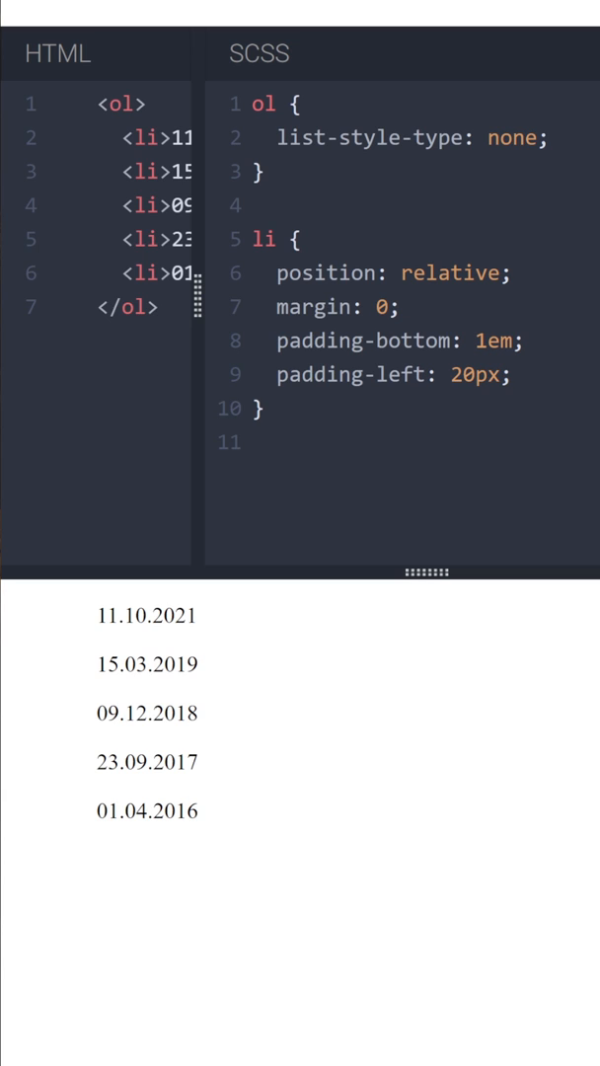
- Begin an li:before rule with empty content ""
click(255, 442)
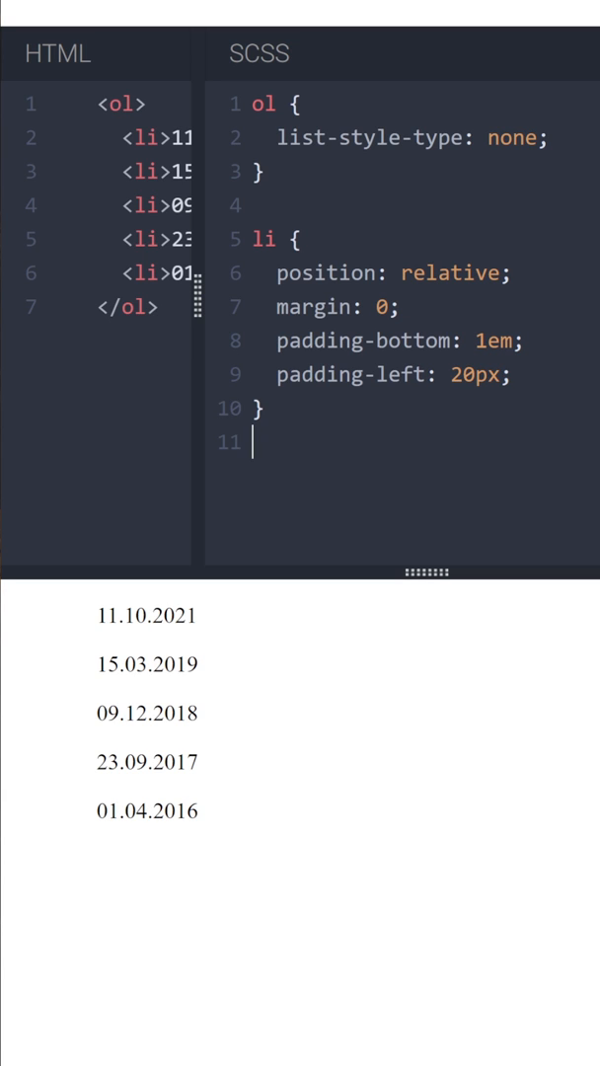
text(l)
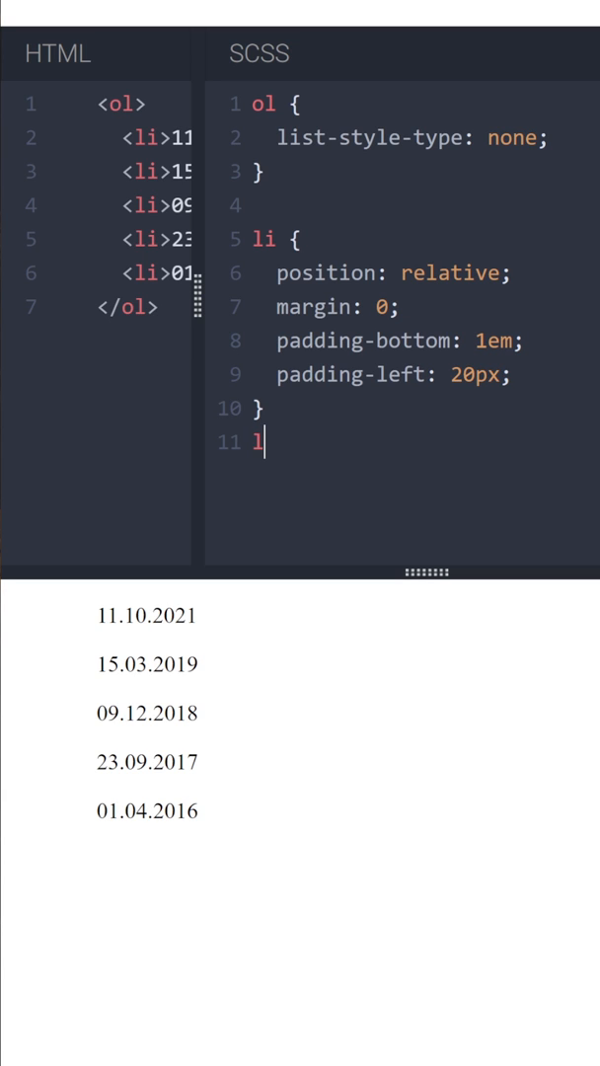
text(:)
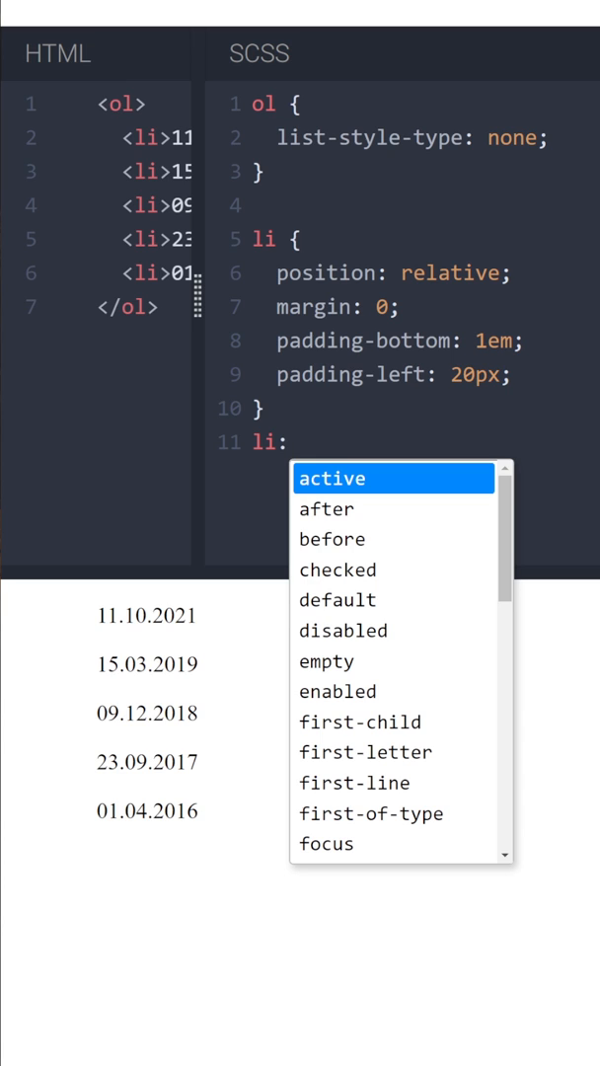
click(331, 539)
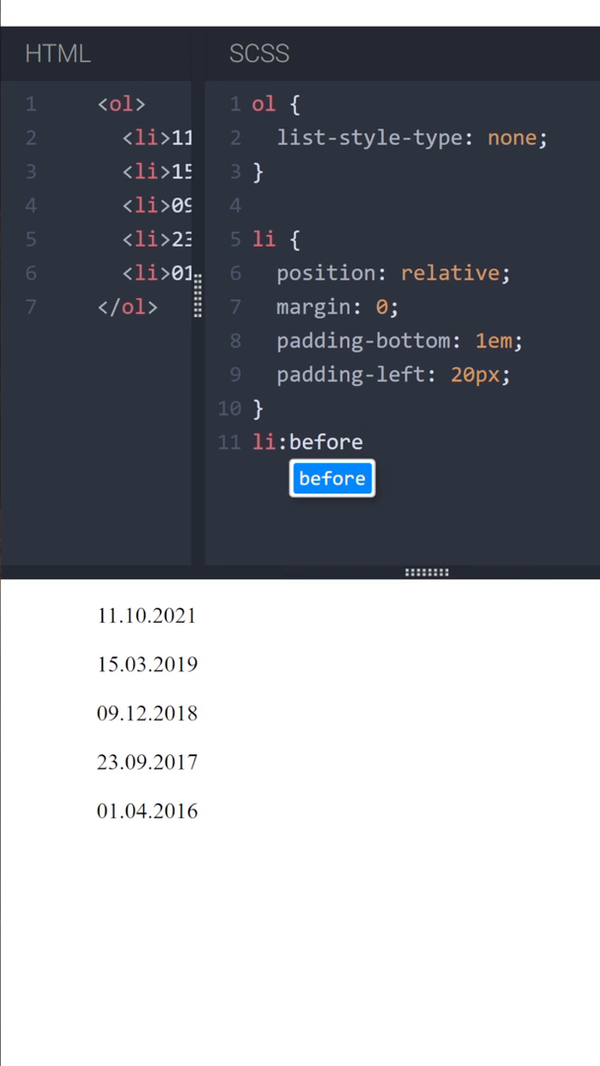
text(con)
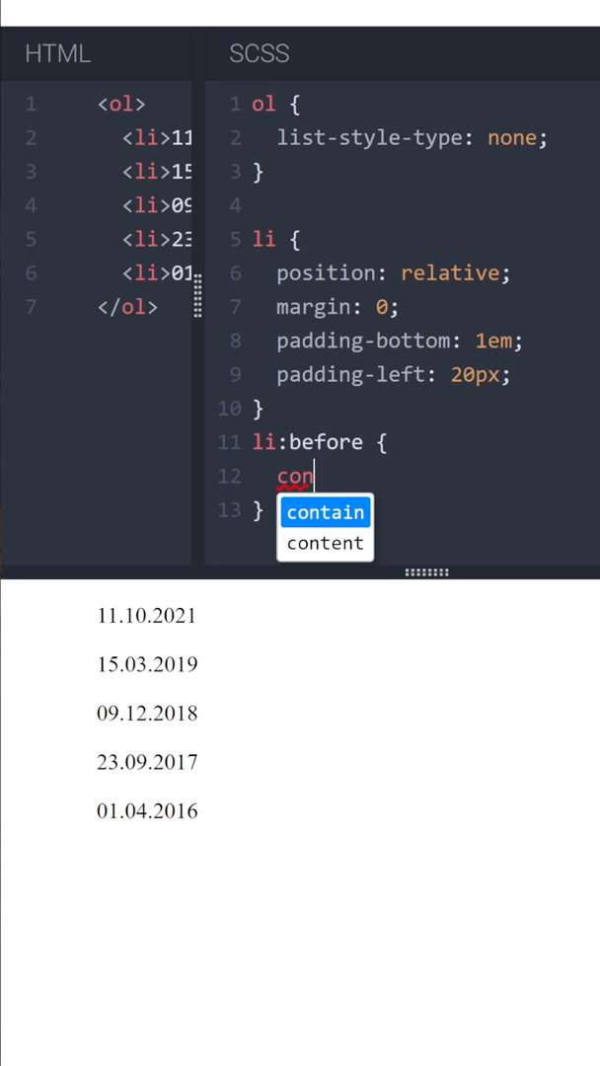
click(324, 542)
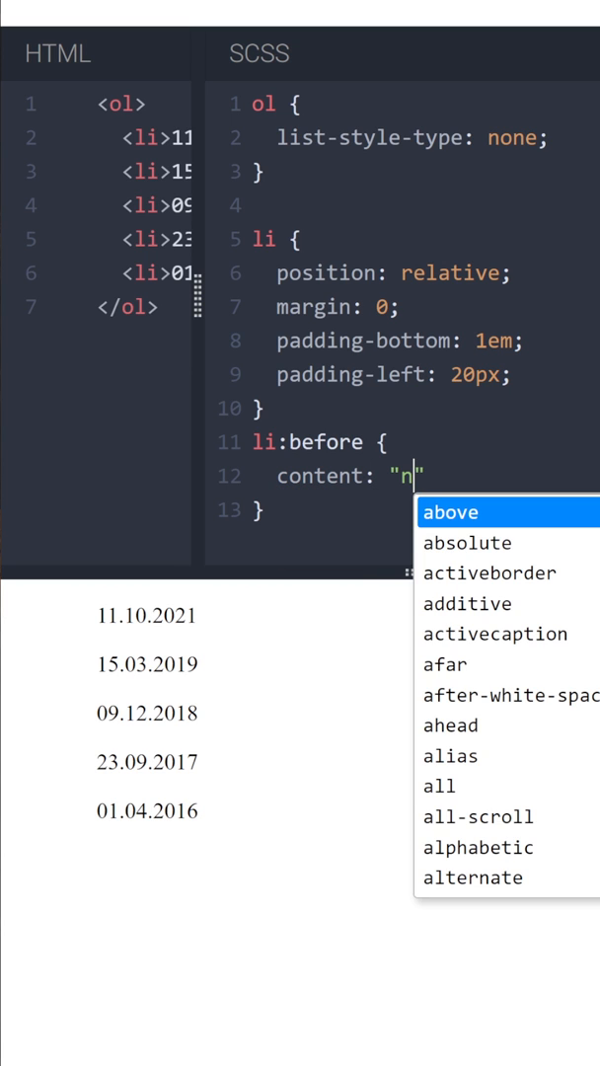
key(Backspace)
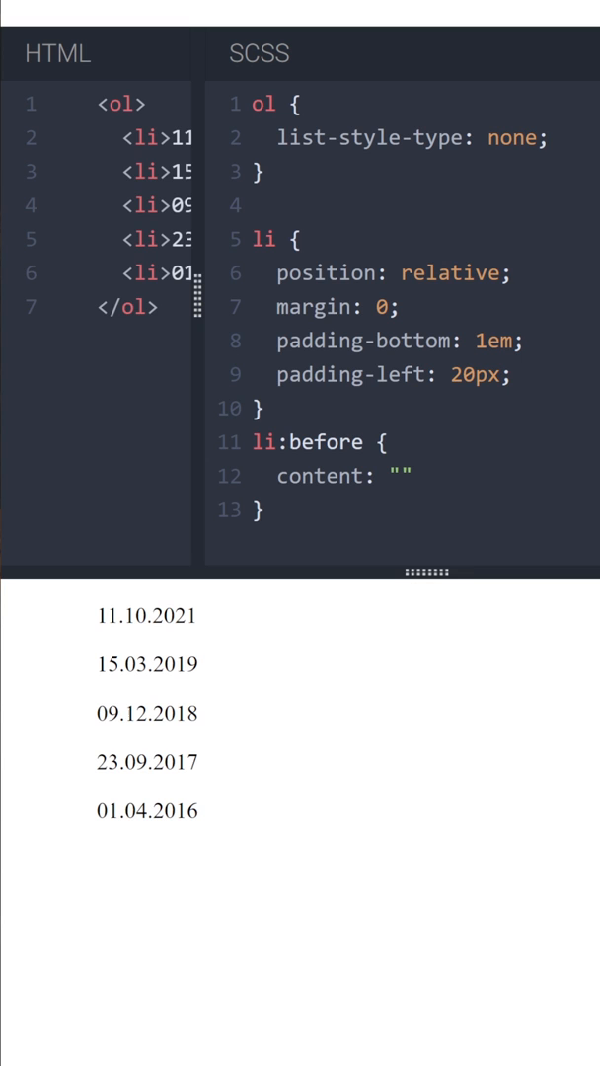
text(;align-conten)
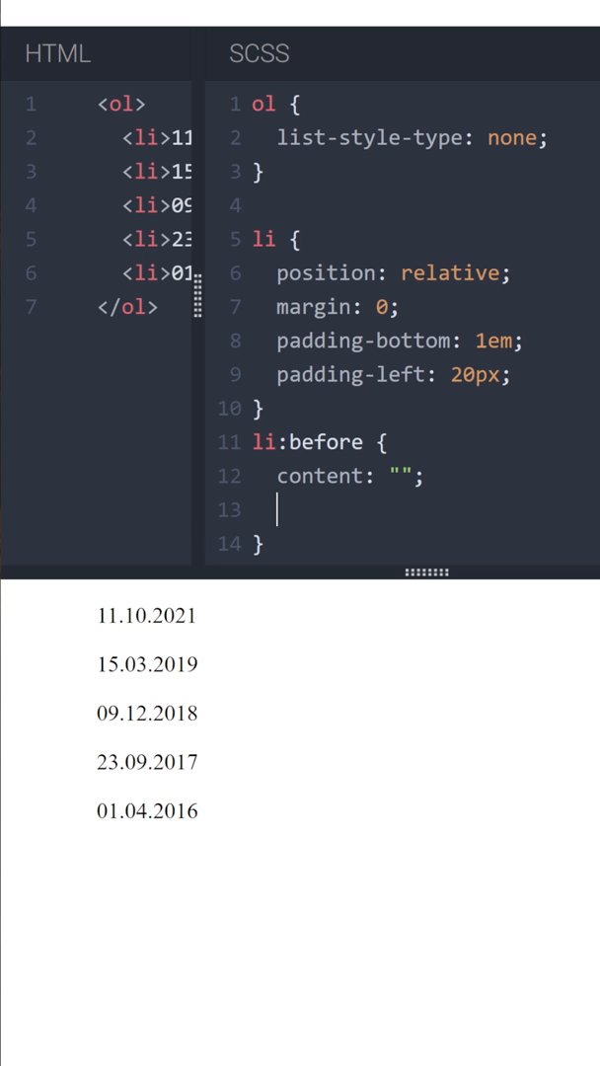
- Give li:before background-color: blue and position: absolute
text(background-)
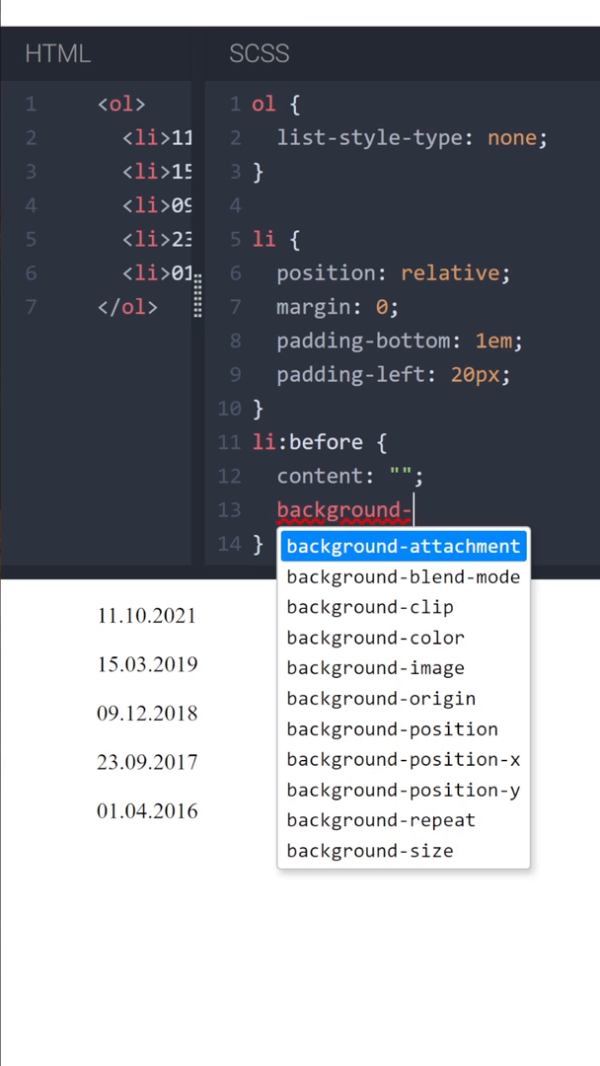
text(colo)
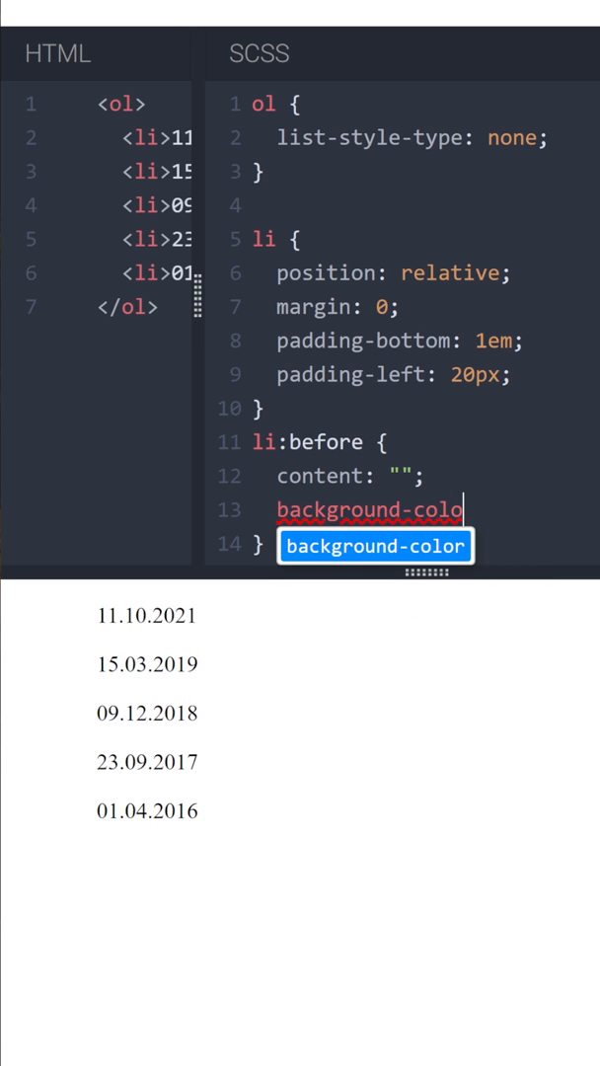
text(:)
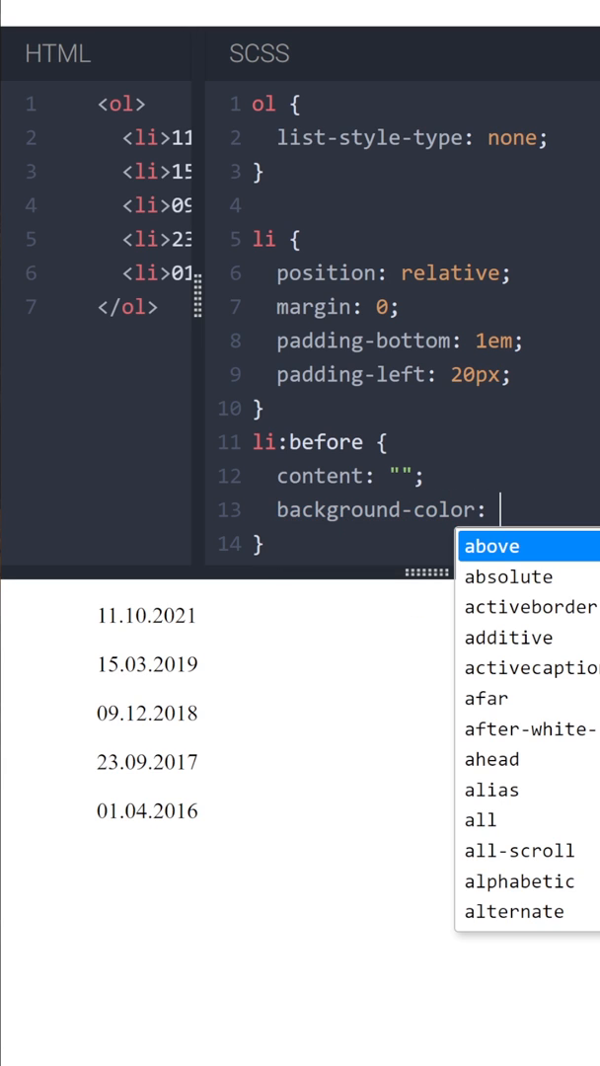
text(blue;)
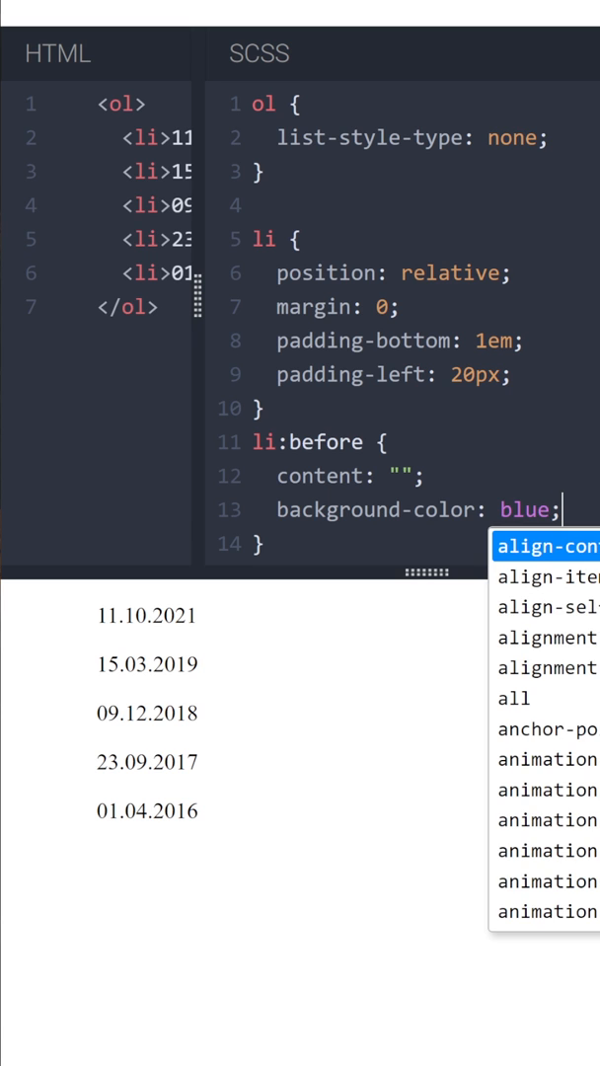
text(ali)
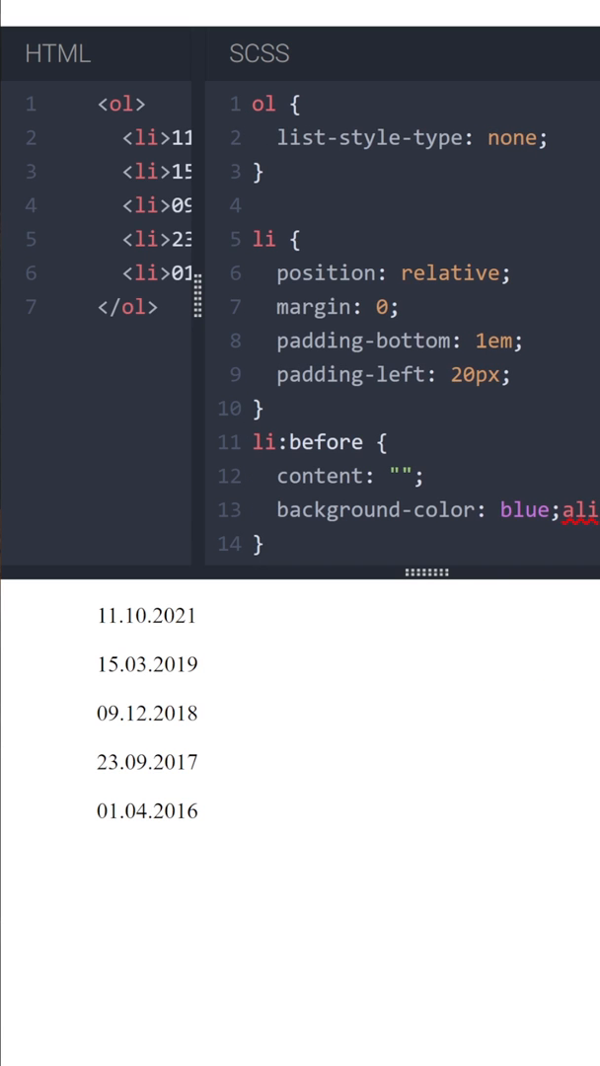
text(po)
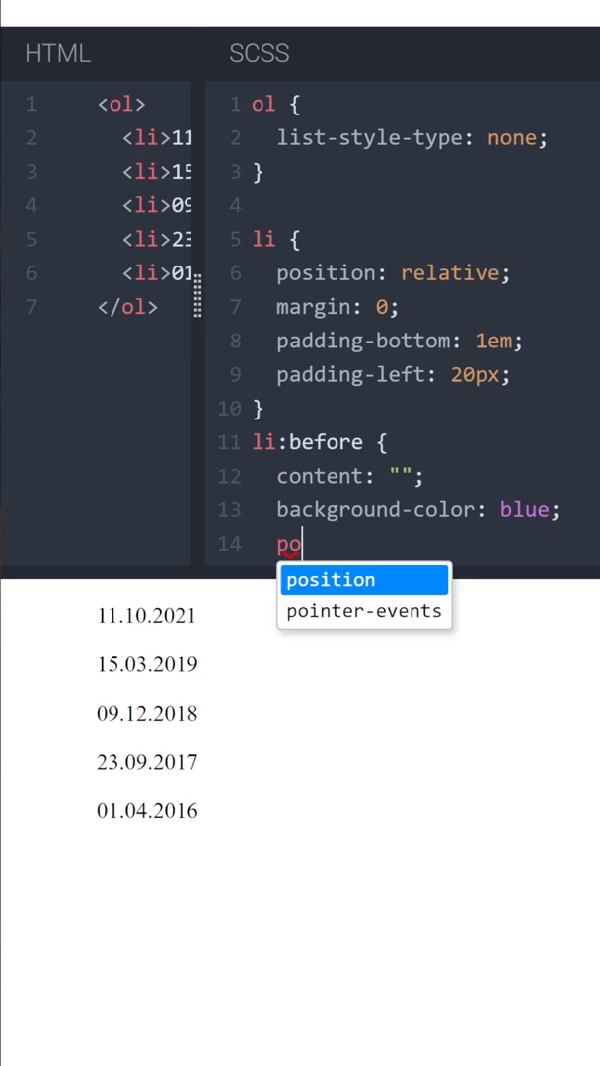
text(istion:)
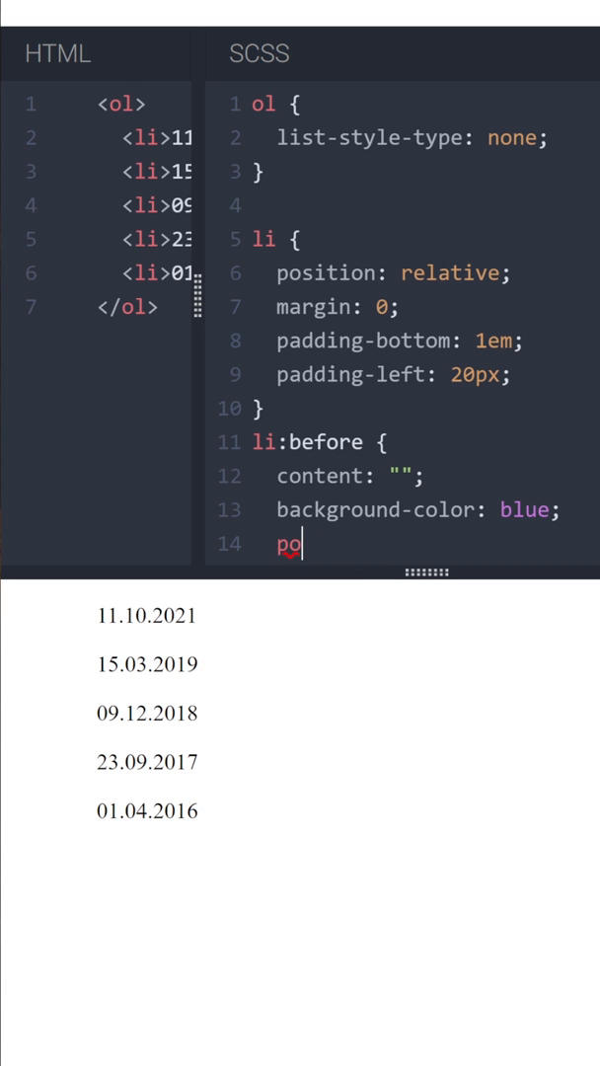
text(sition:)
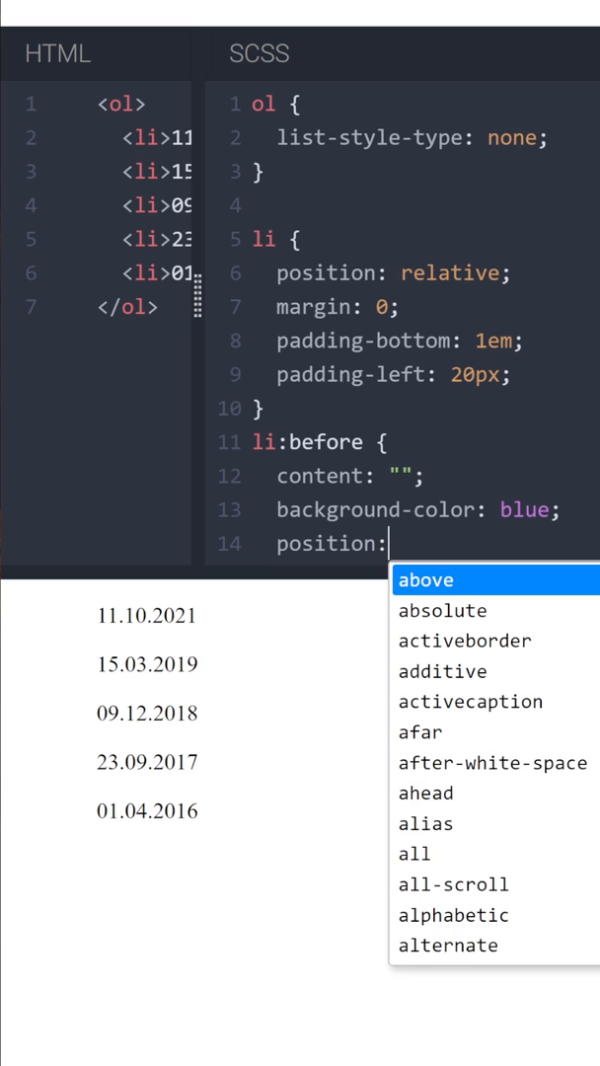
text(ab)
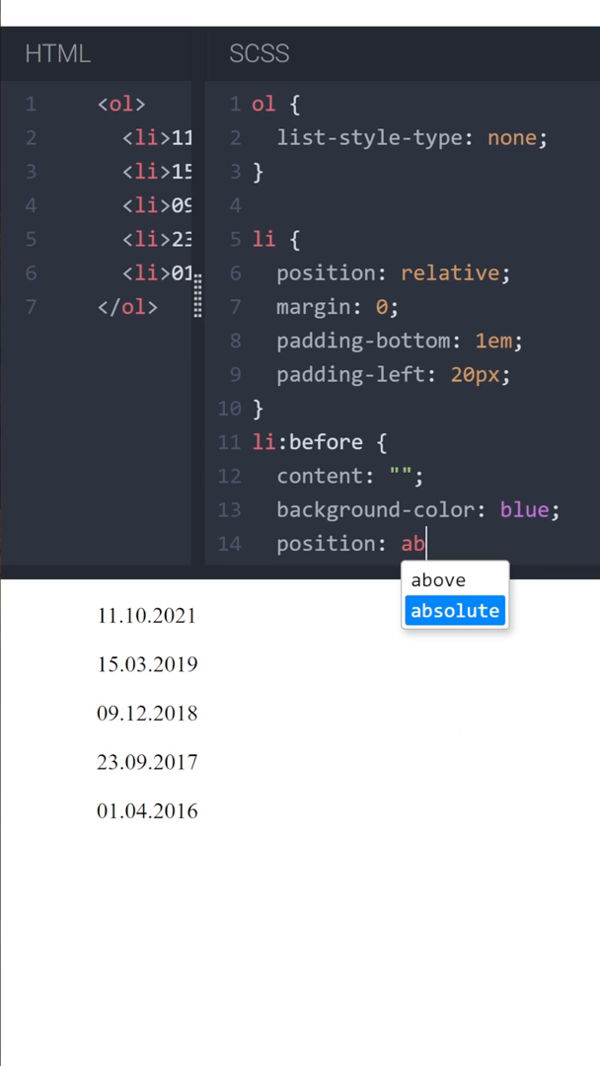
click(456, 611)
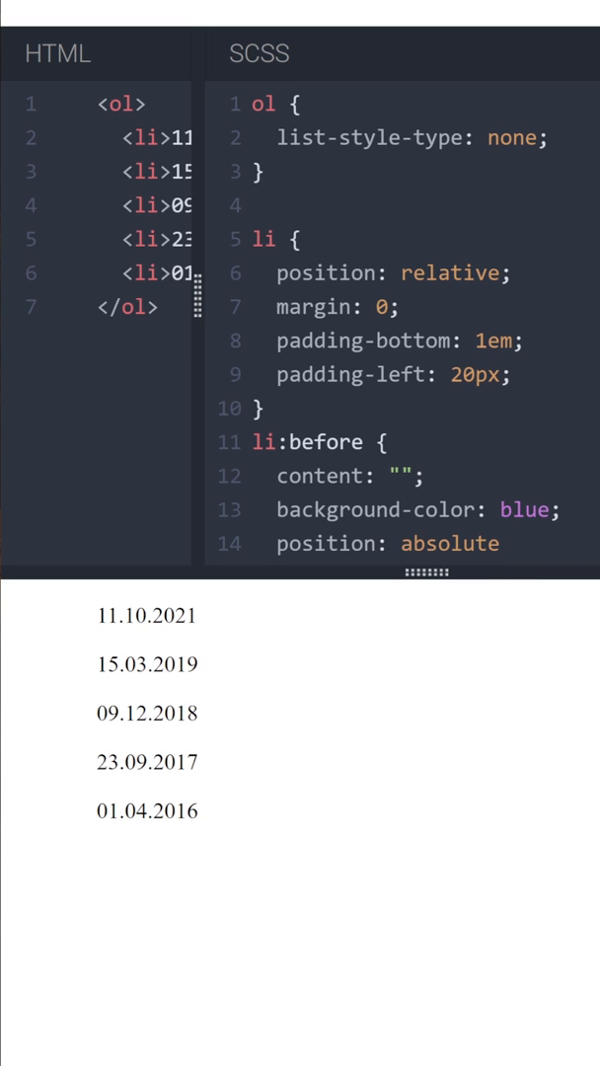
text(:a)
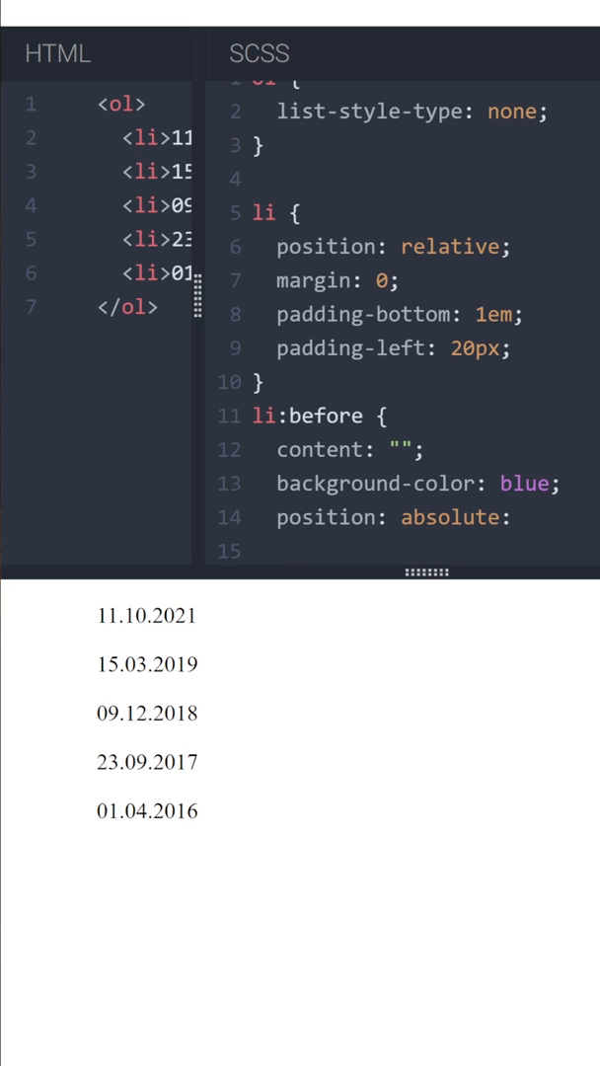
- Stretch the strip with bottom: 0, top: 0, left: 6px and width: 3px
click(280, 551)
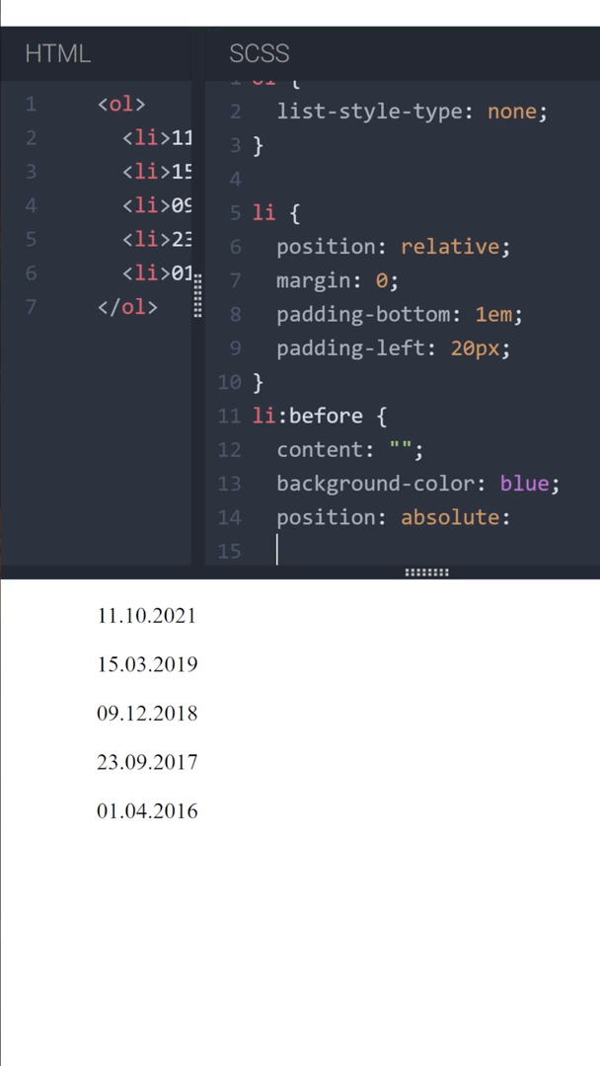
text(bottom)
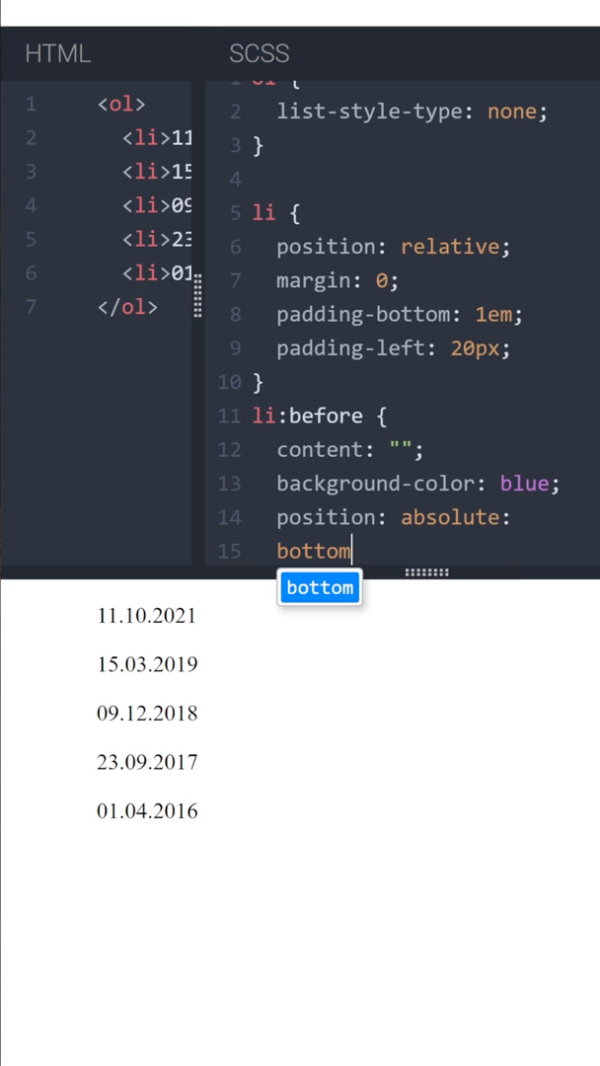
text(: 0;)
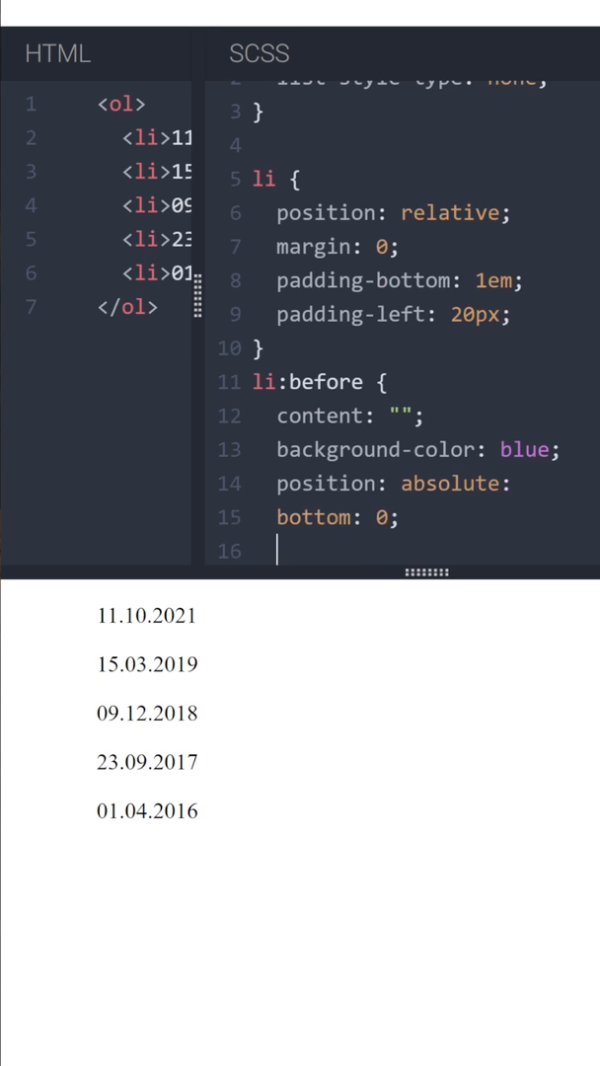
text(top:)
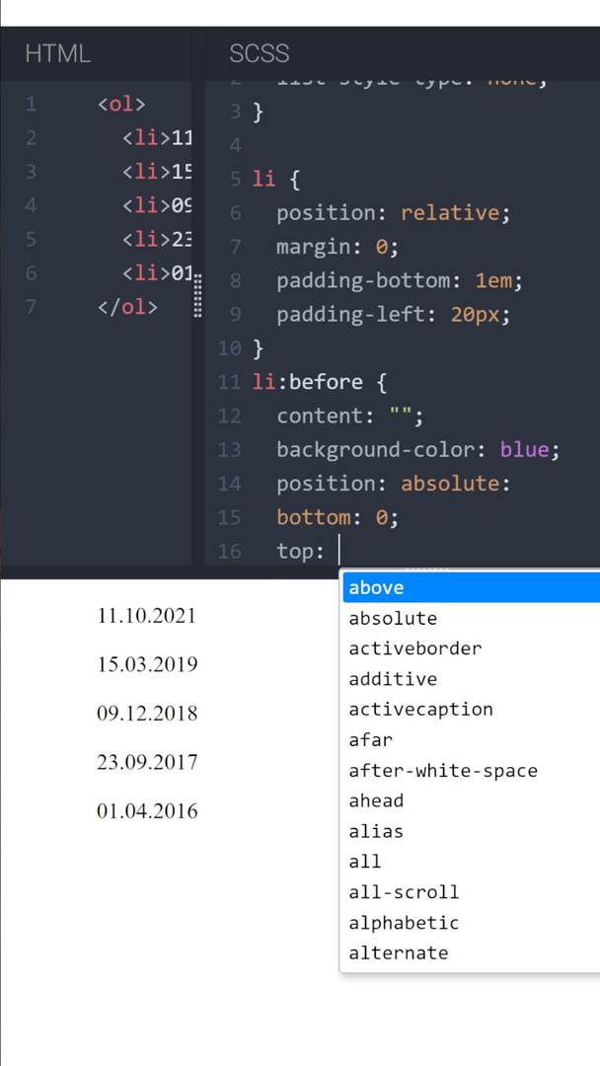
text(0;)
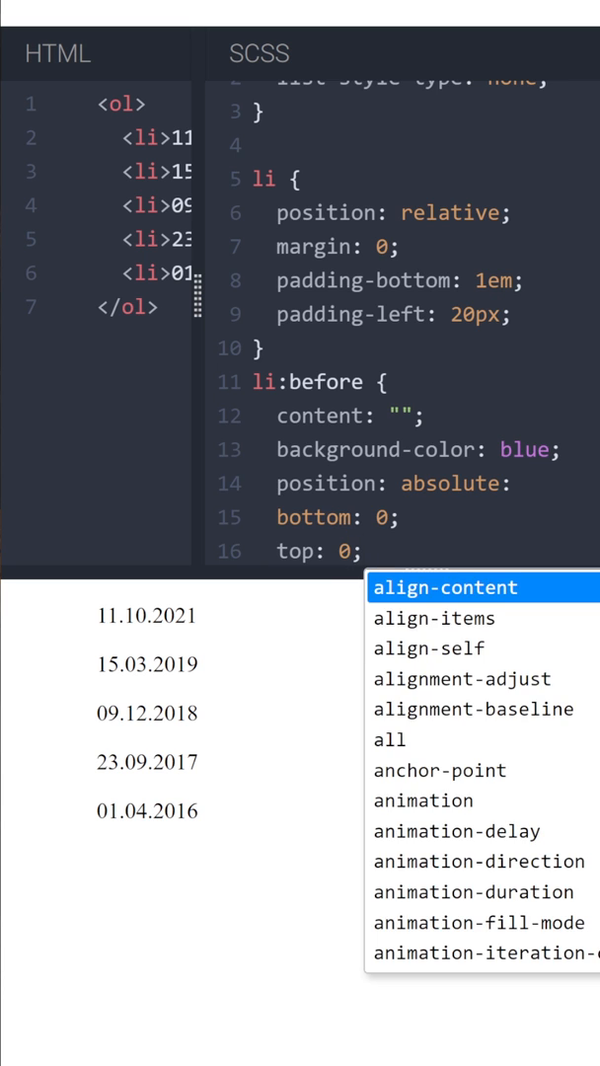
text(left:)
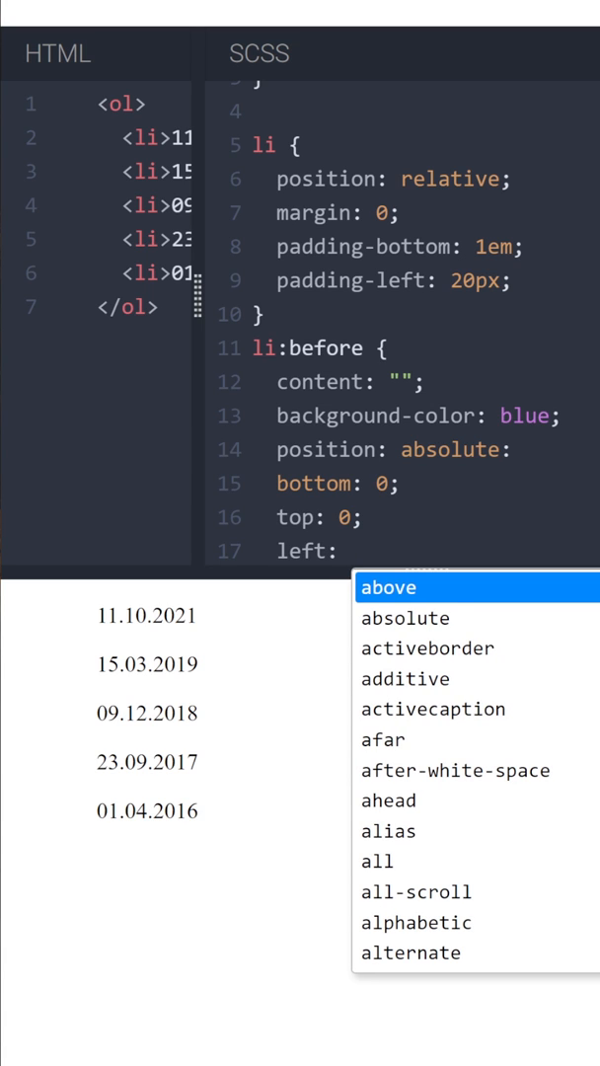
text(6px;)
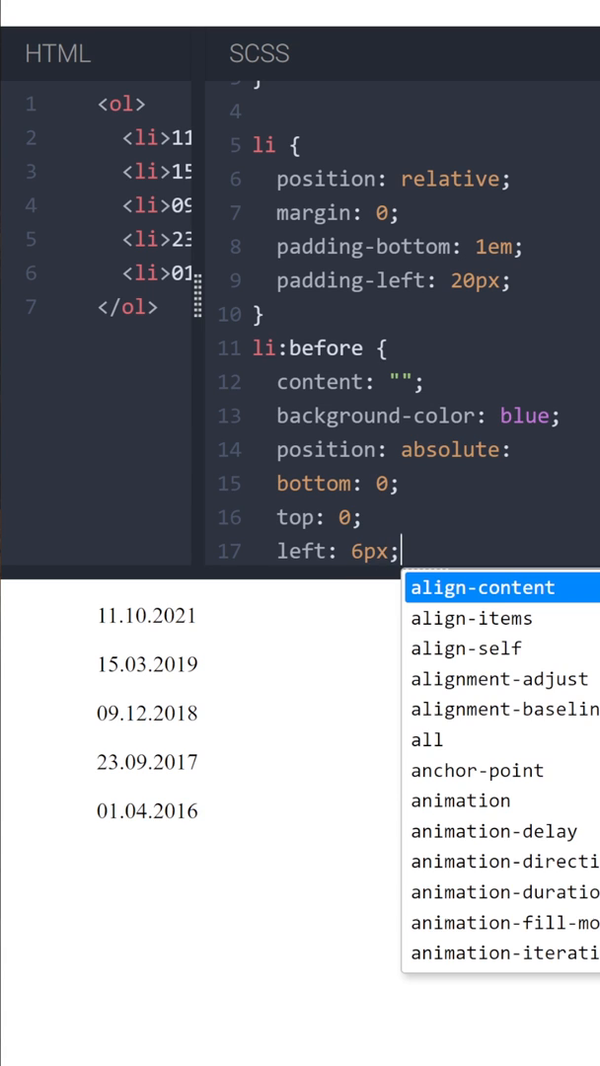
text(width:)
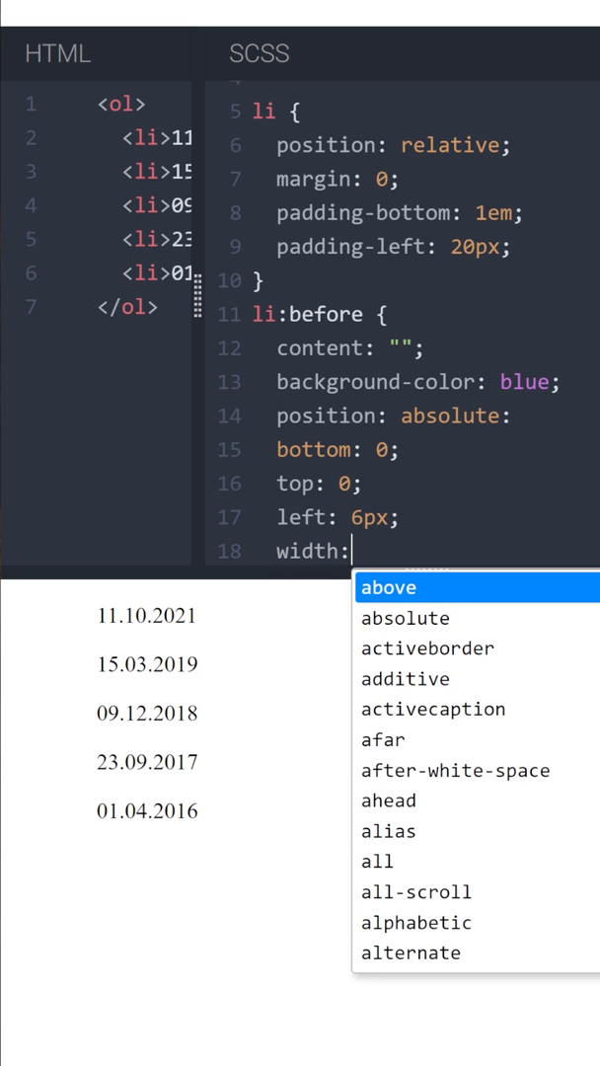
text(3px;)
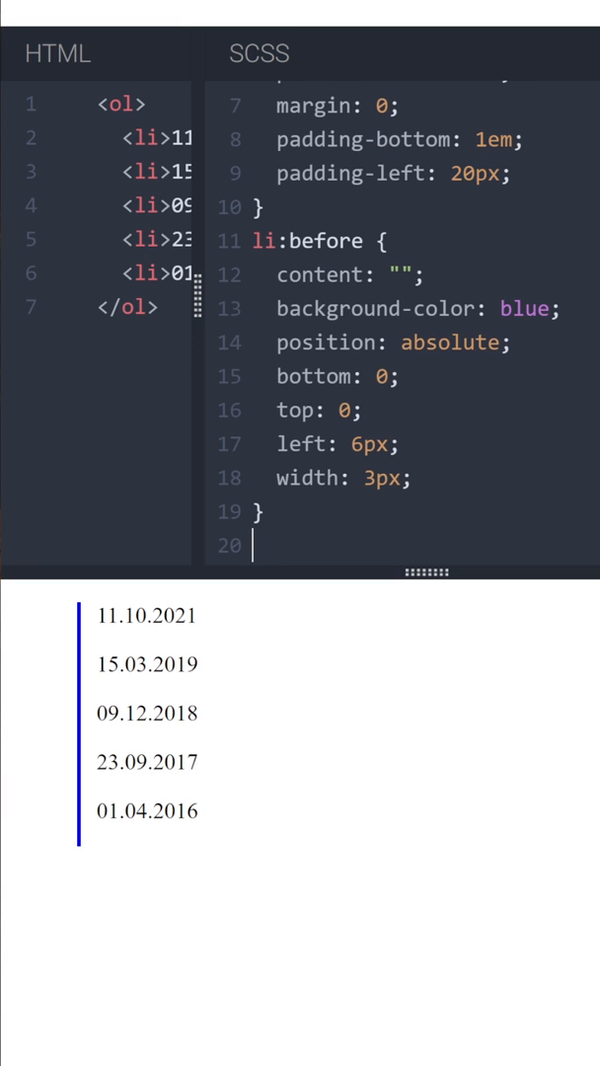
- Begin an li:after rule with empty content ""
text(li:)
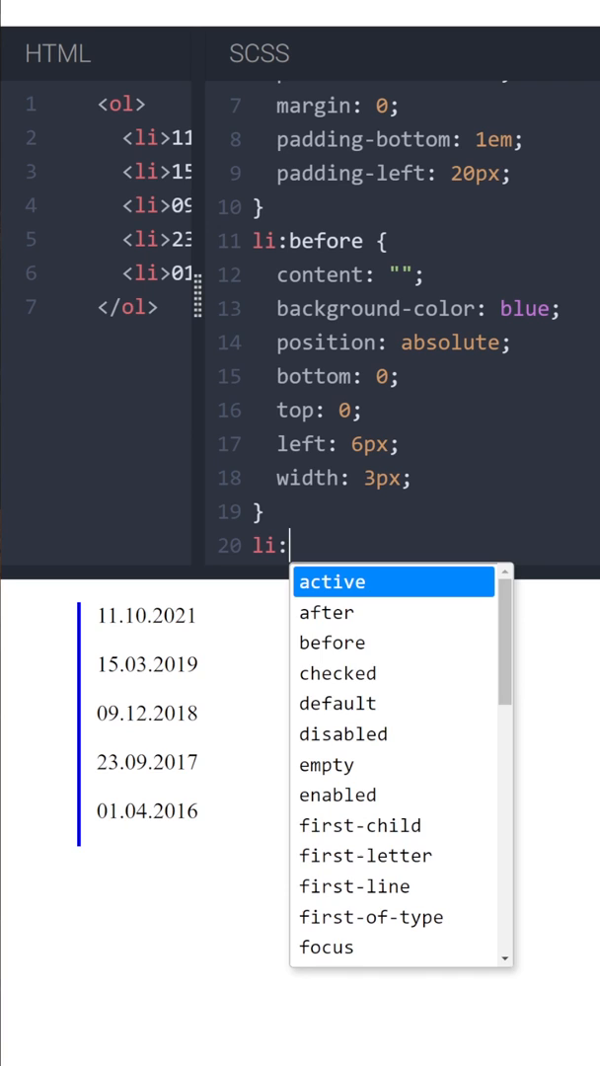
text(after {)
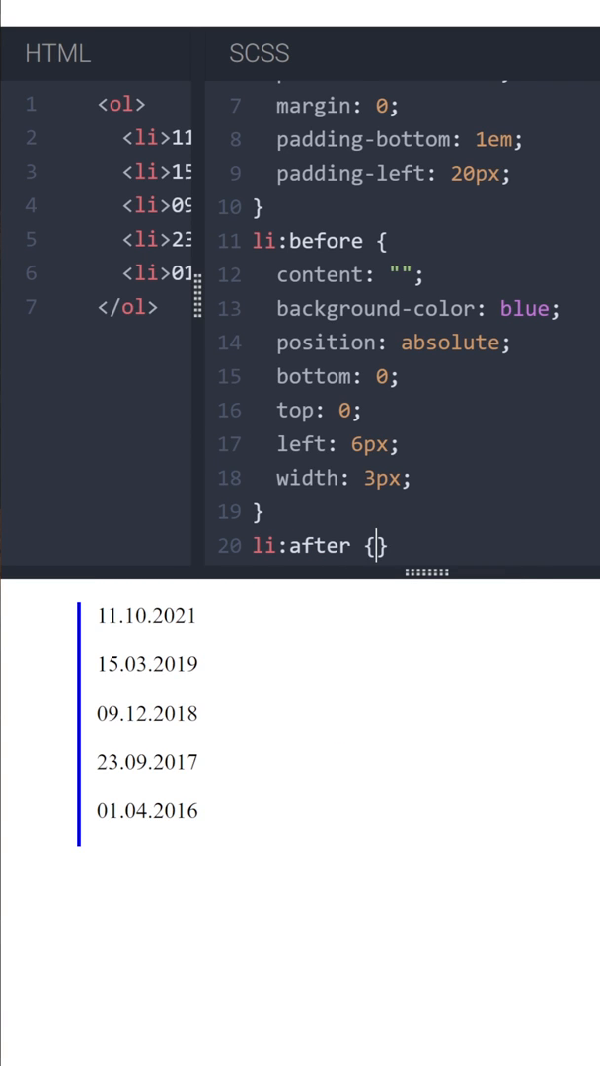
text(content)
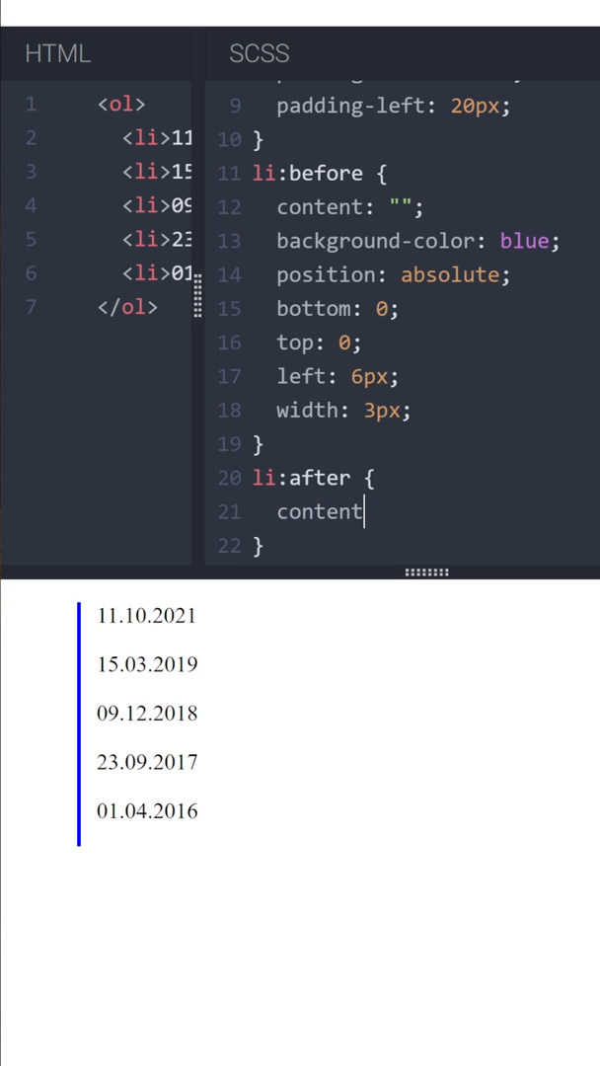
text(: "")
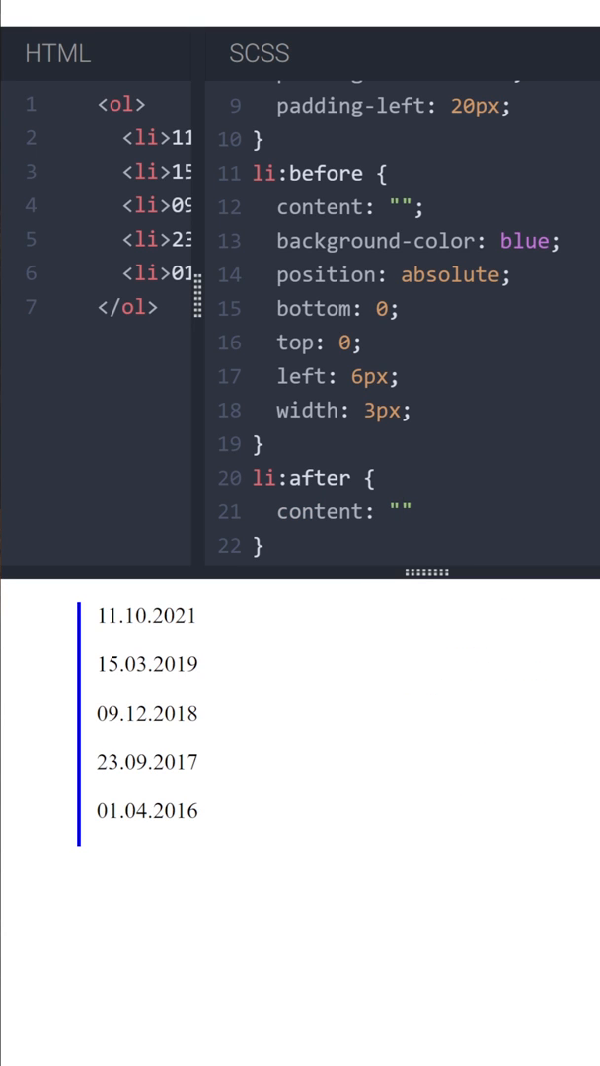
text(;)
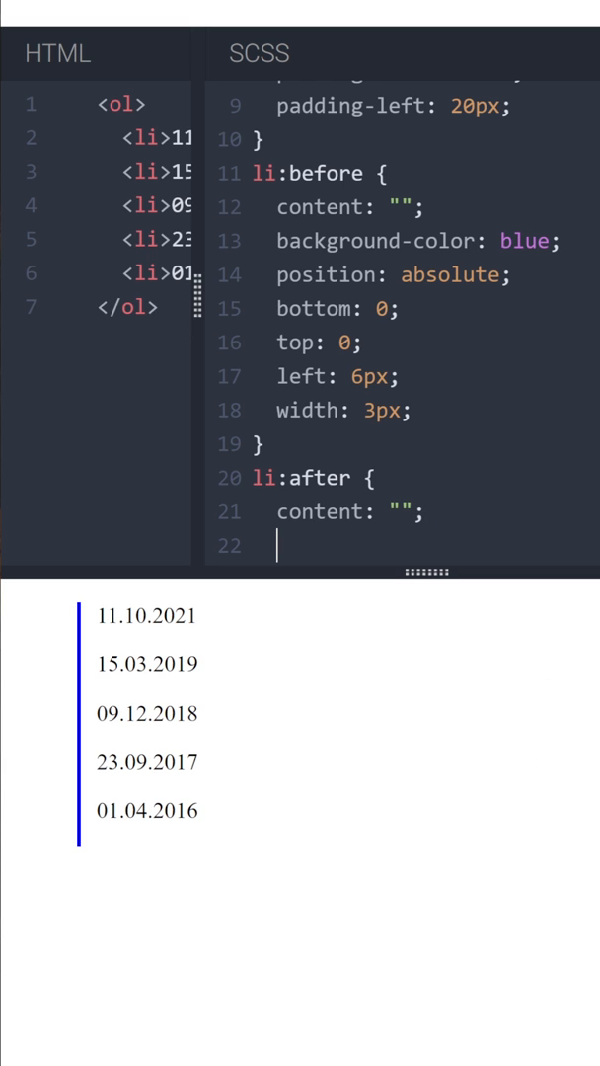
- Add border-radius: 50% to li:after so the markers will be round
text(border)
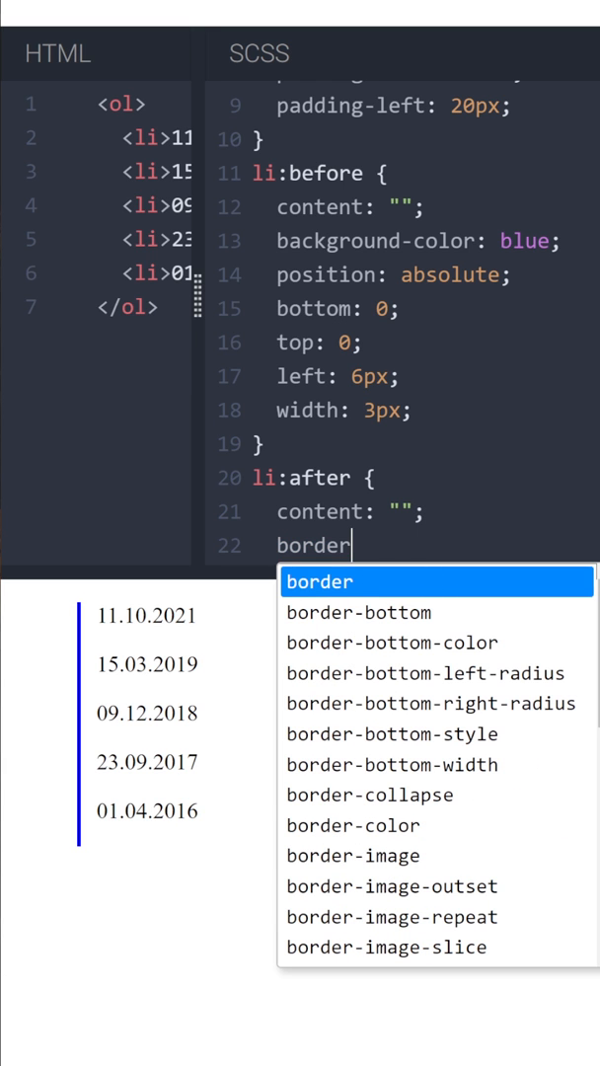
key(Escape)
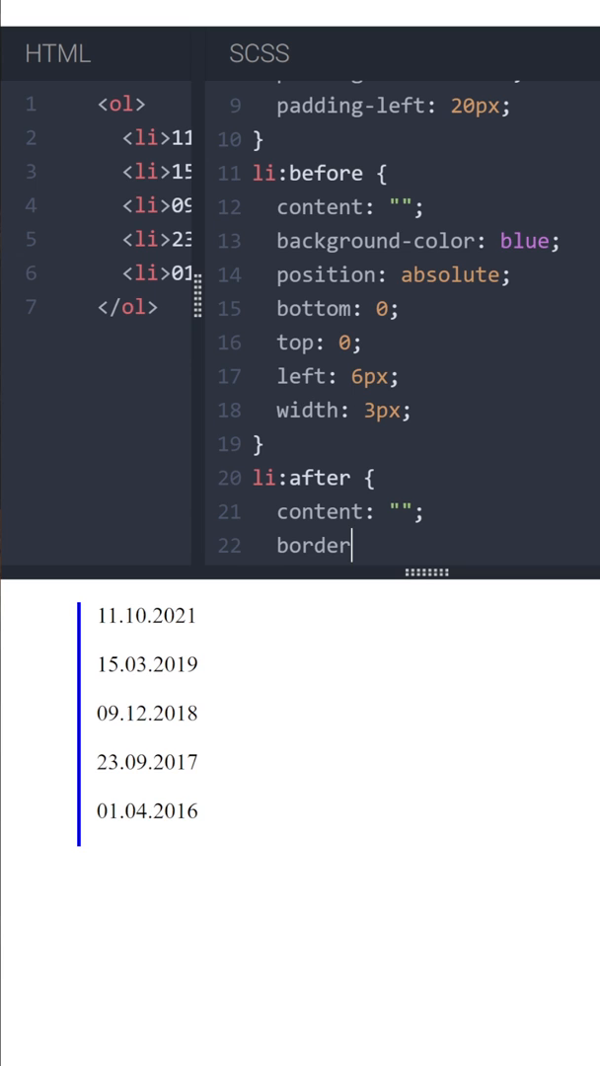
text(-radius:)
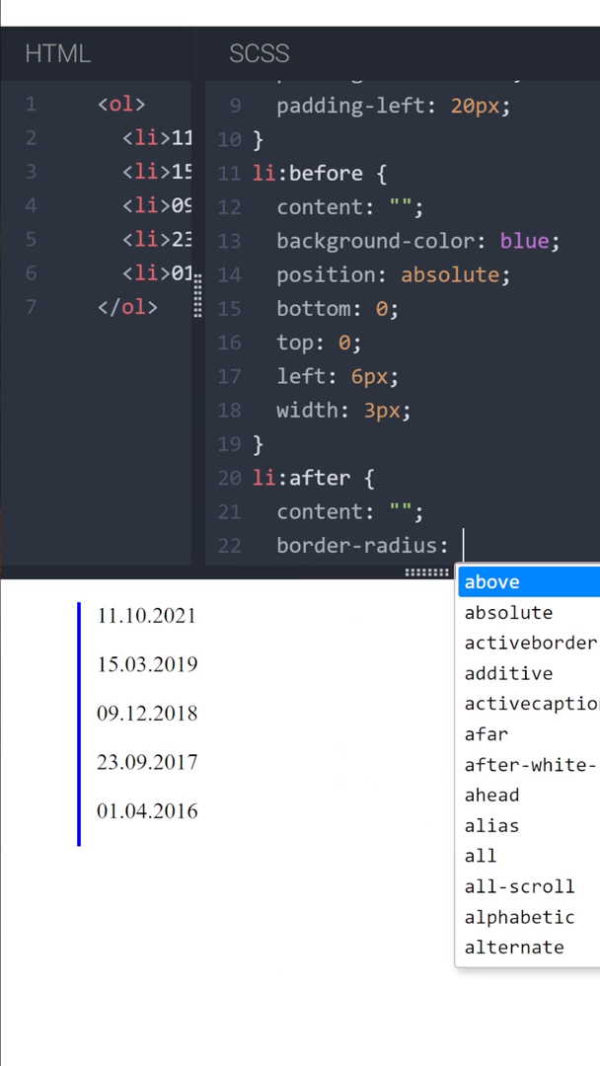
text(50%)
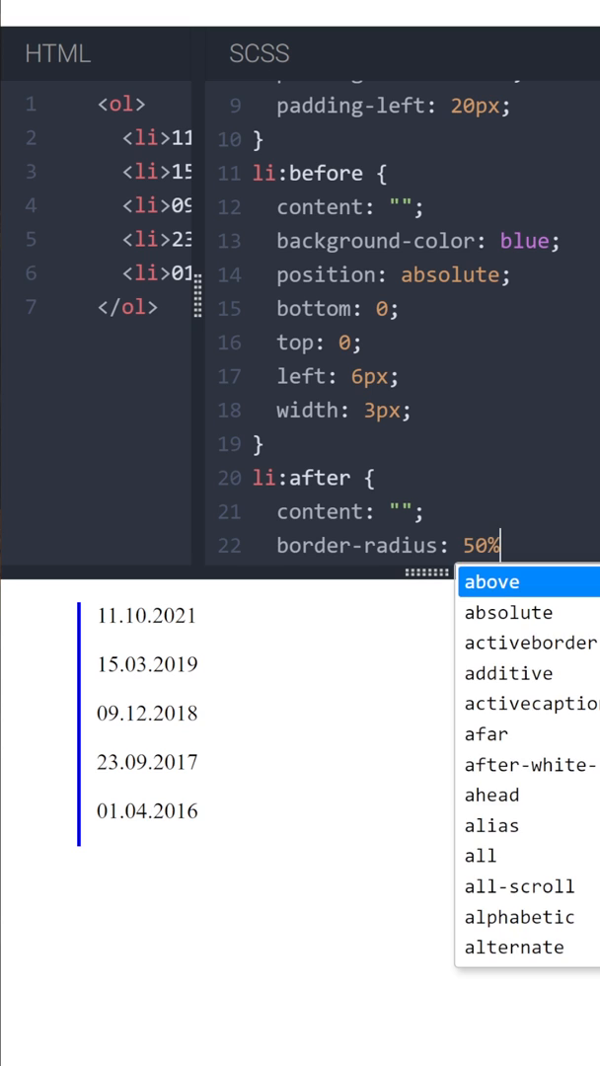
text(;)
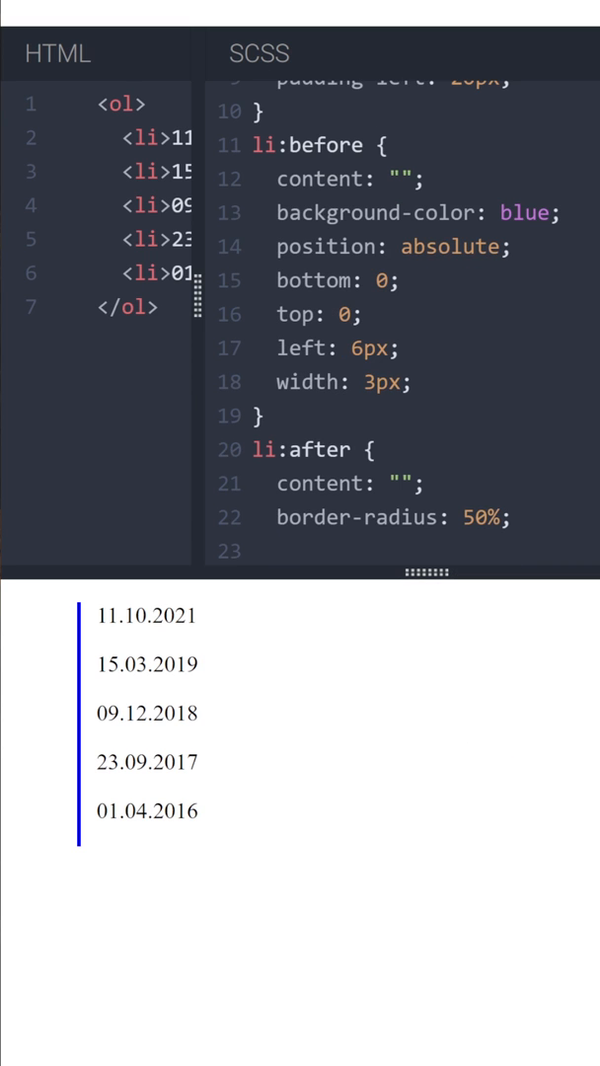
- Give li:after background-color: blue, position: absolute and left: 0
text(background-color:)
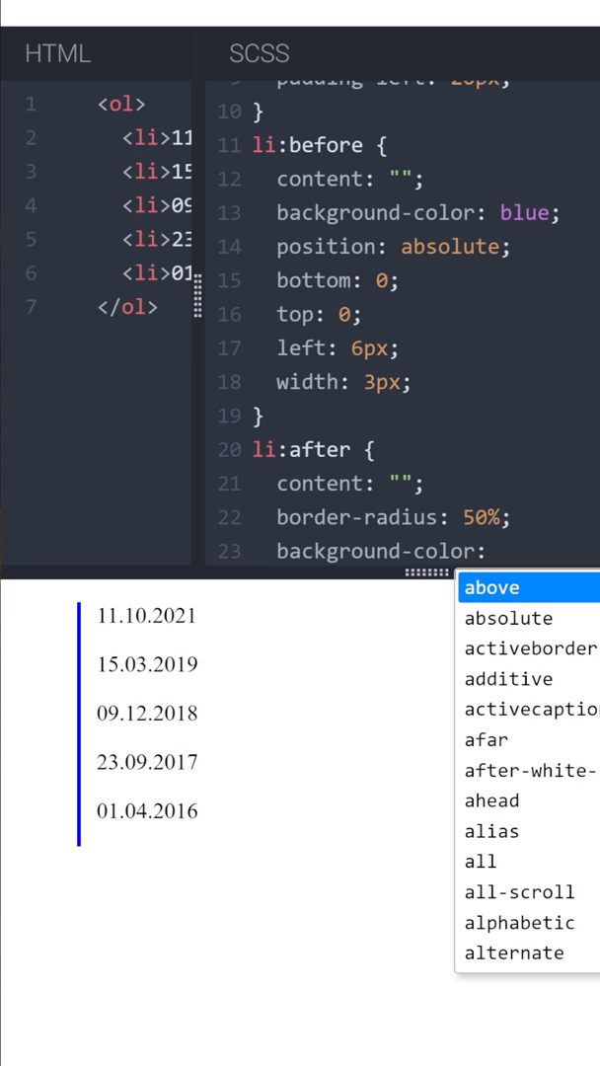
text(blue;)
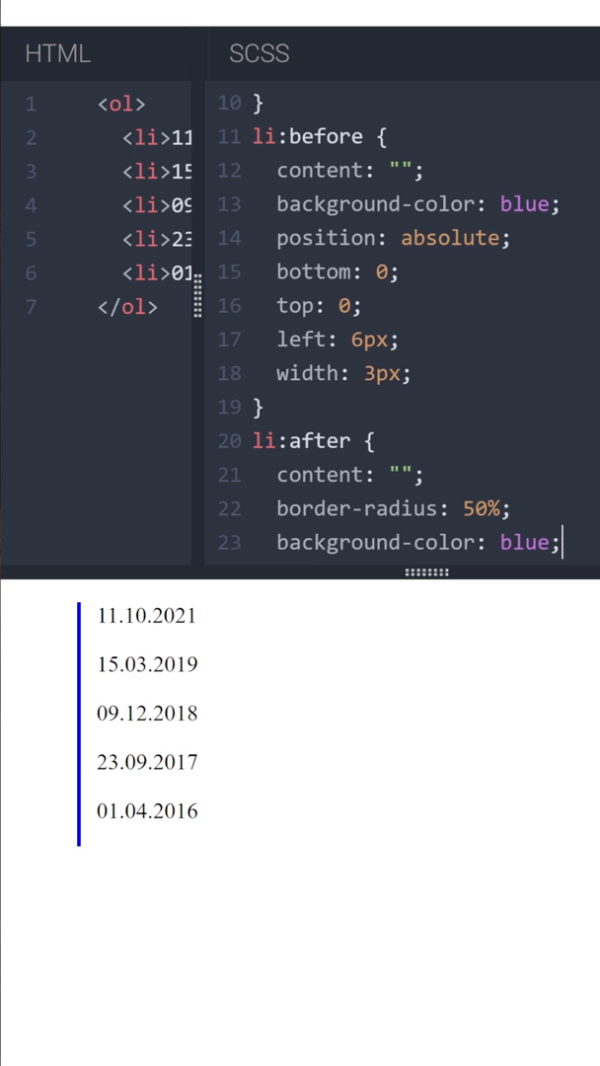
text(poisti)
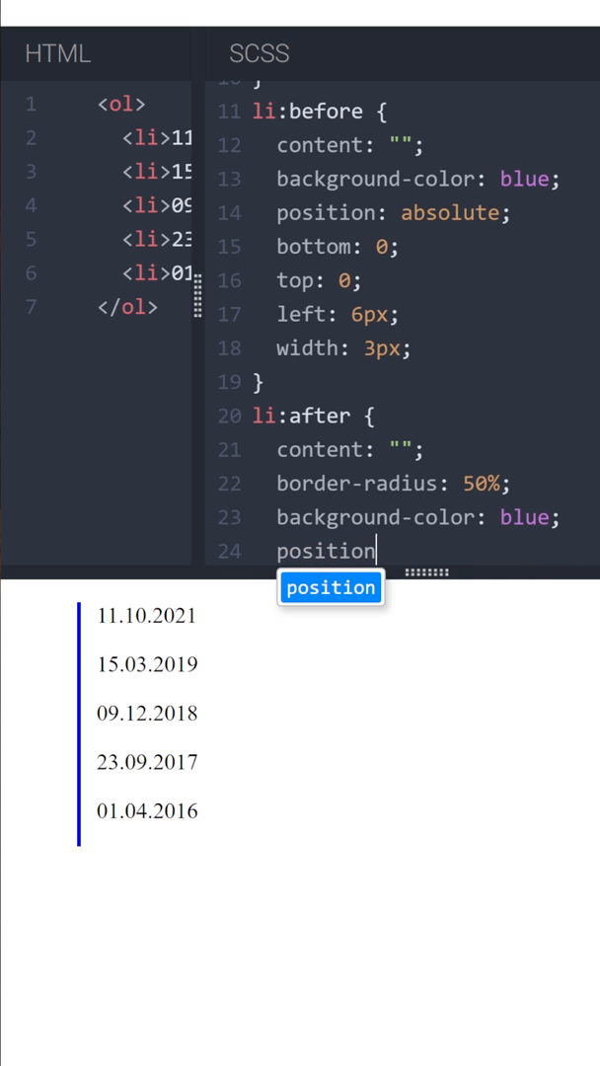
text(: absolute)
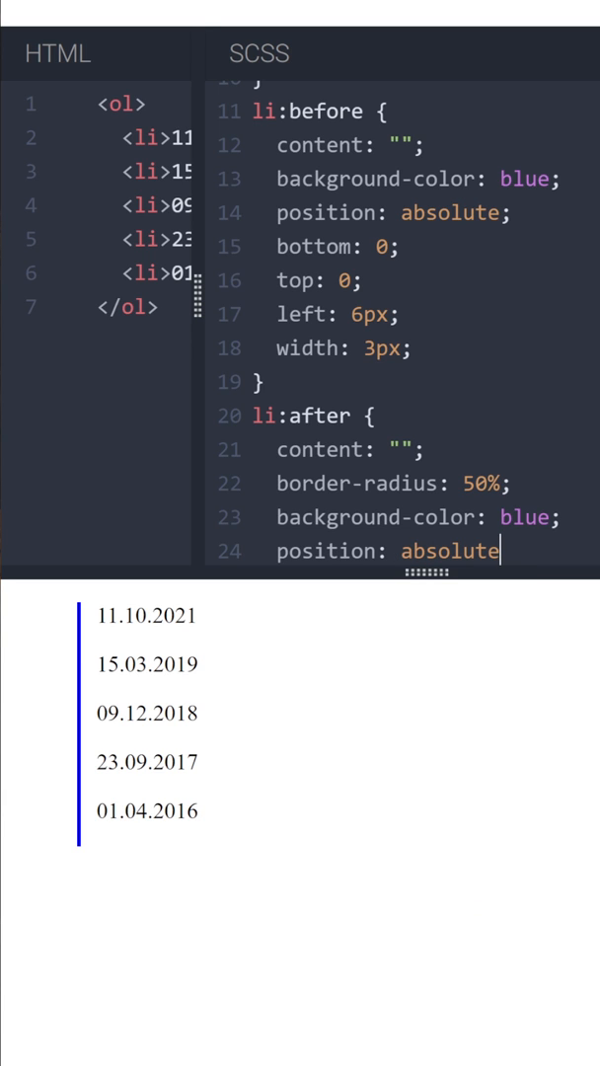
text(left)
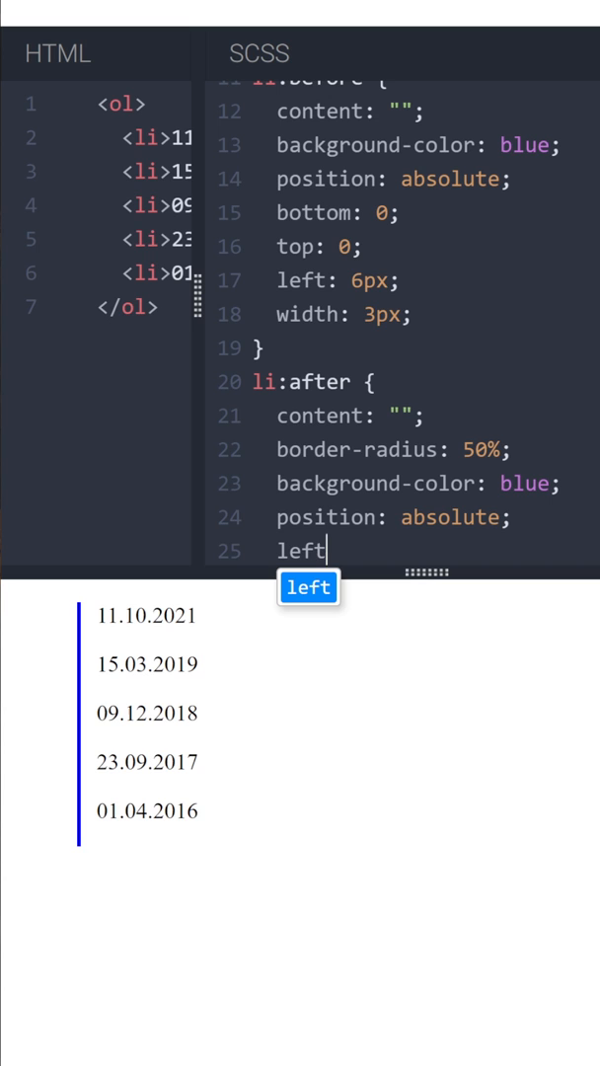
text(:)
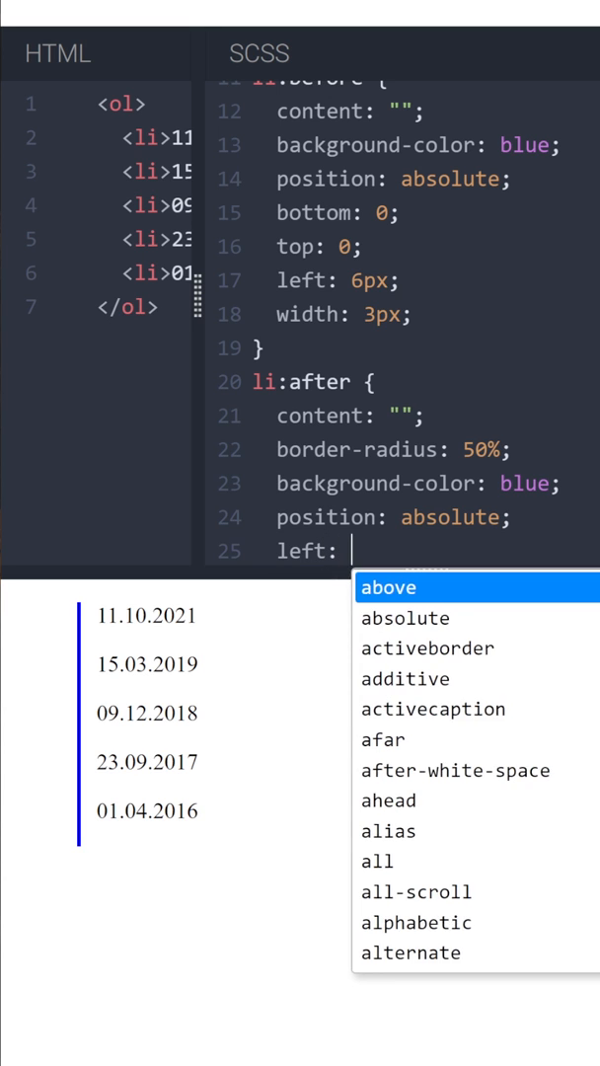
text(0;)
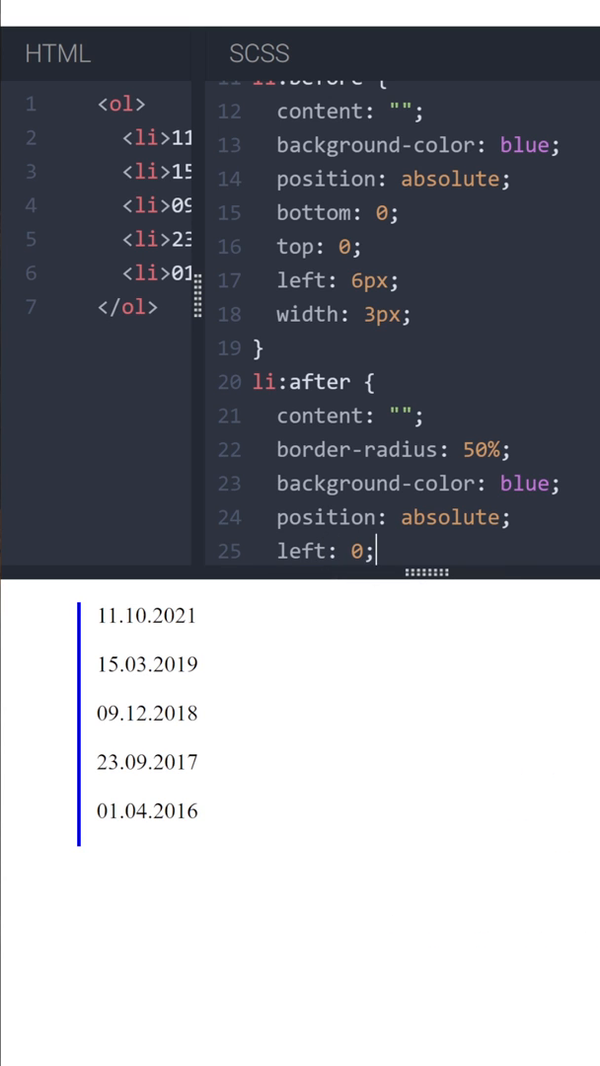
- Size the li:after markers with height: 15px and width: 15px
text(hei)
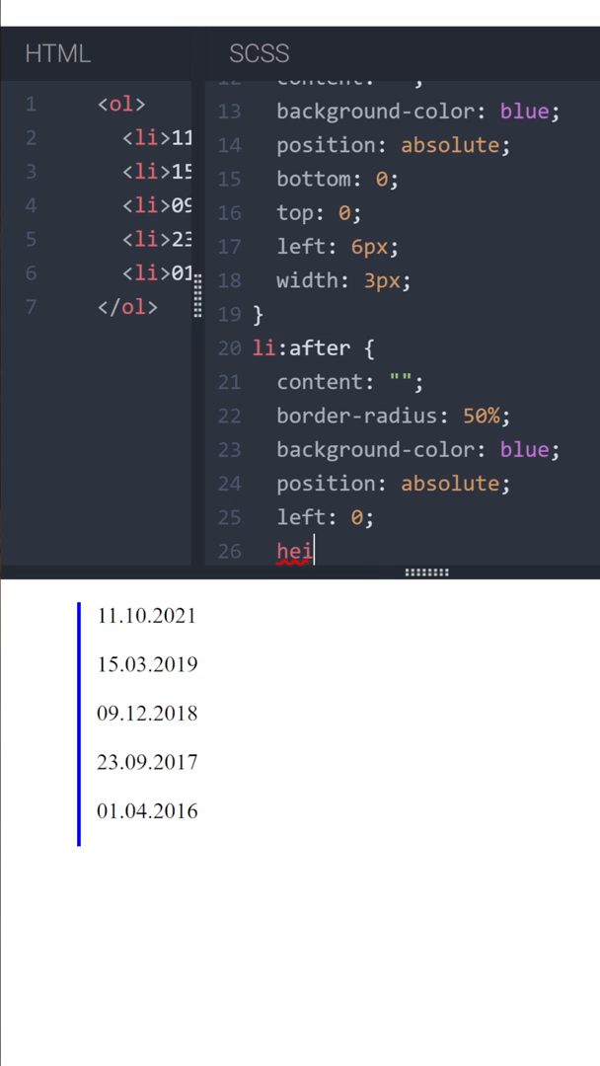
text(ght:)
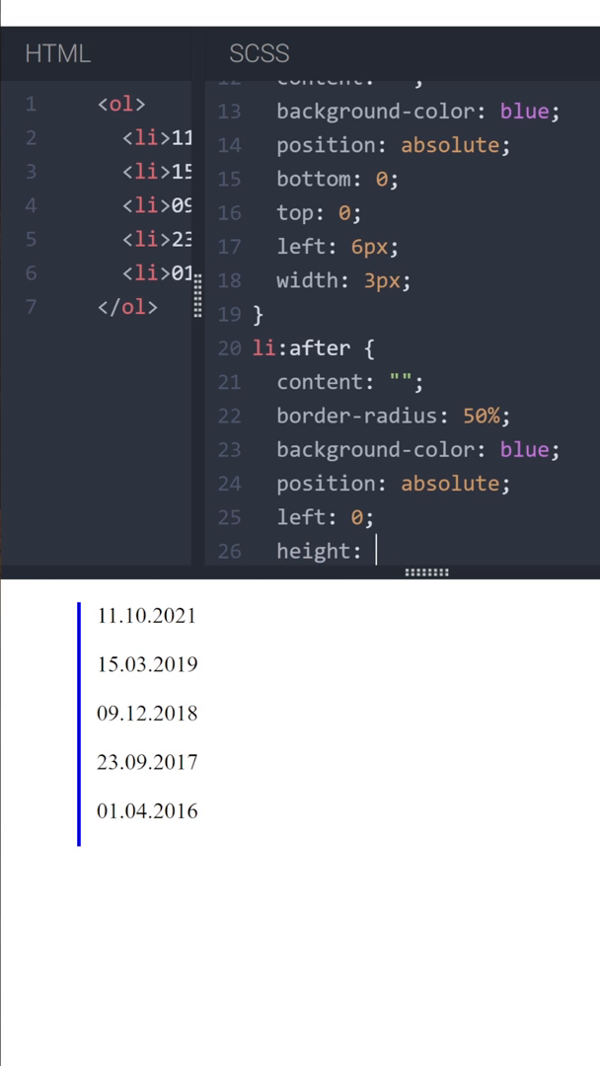
text(15px;)
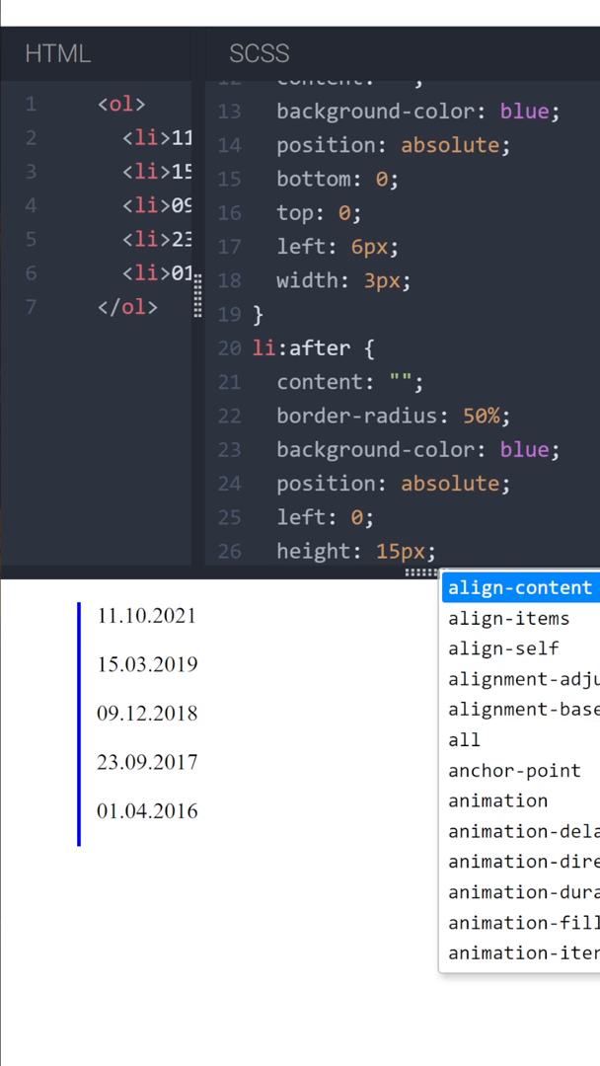
text(width)
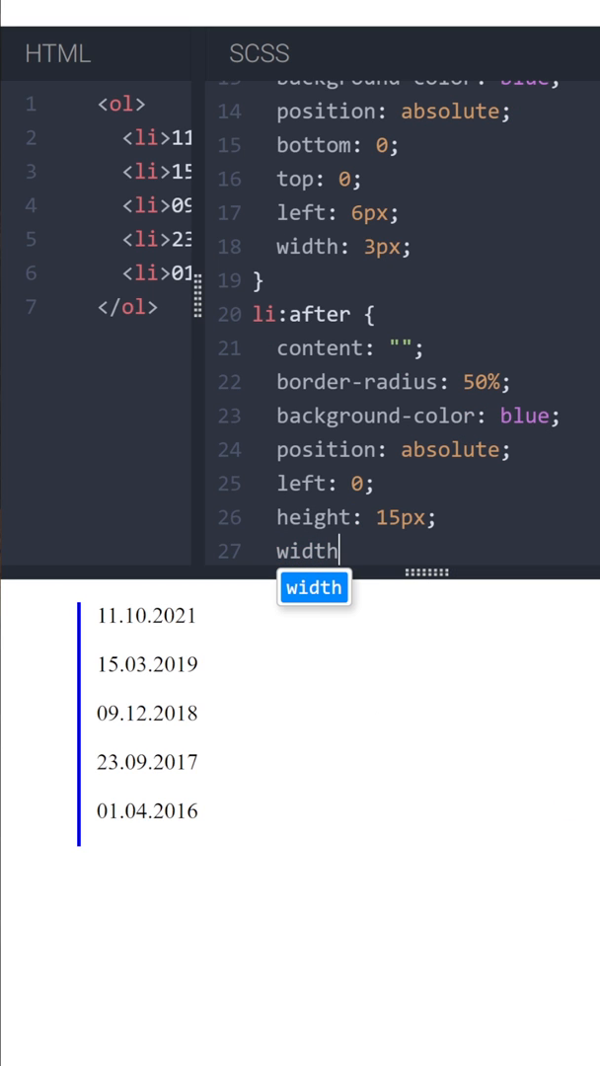
text(: 1)
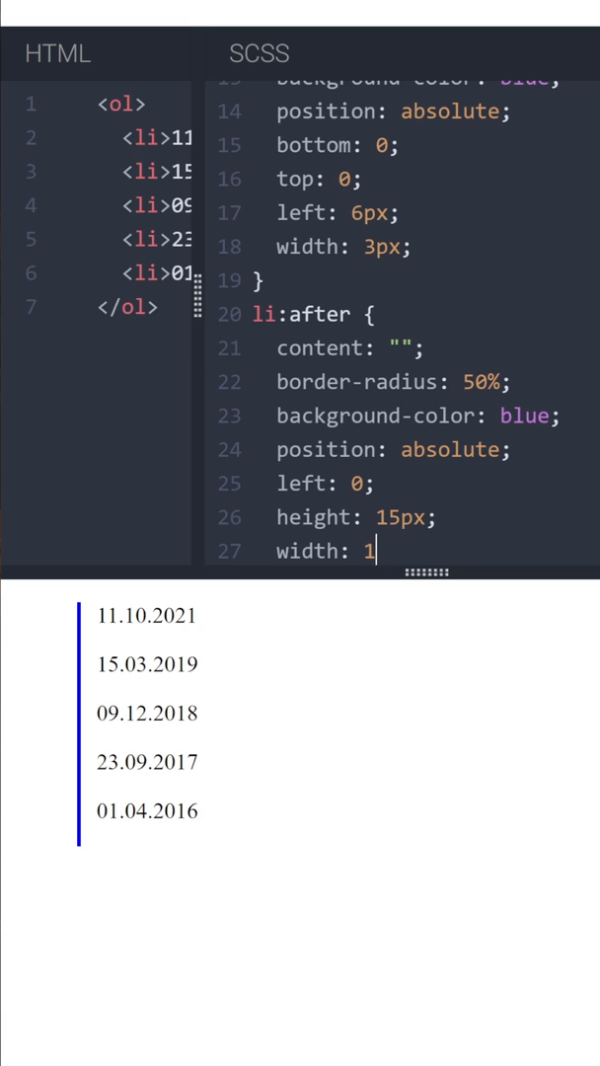
text(5px;)
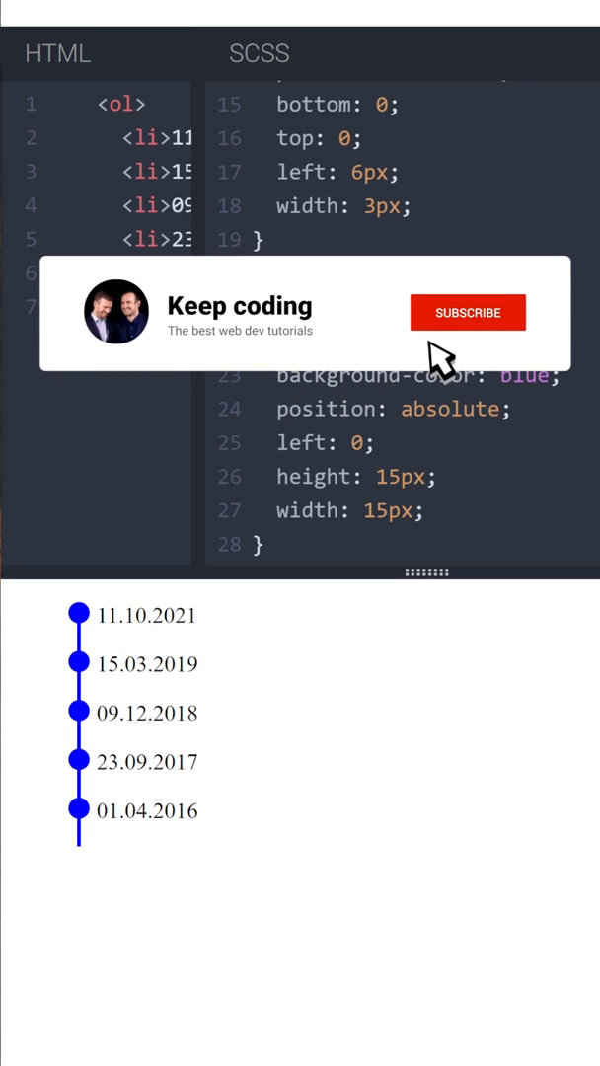
click(468, 312)
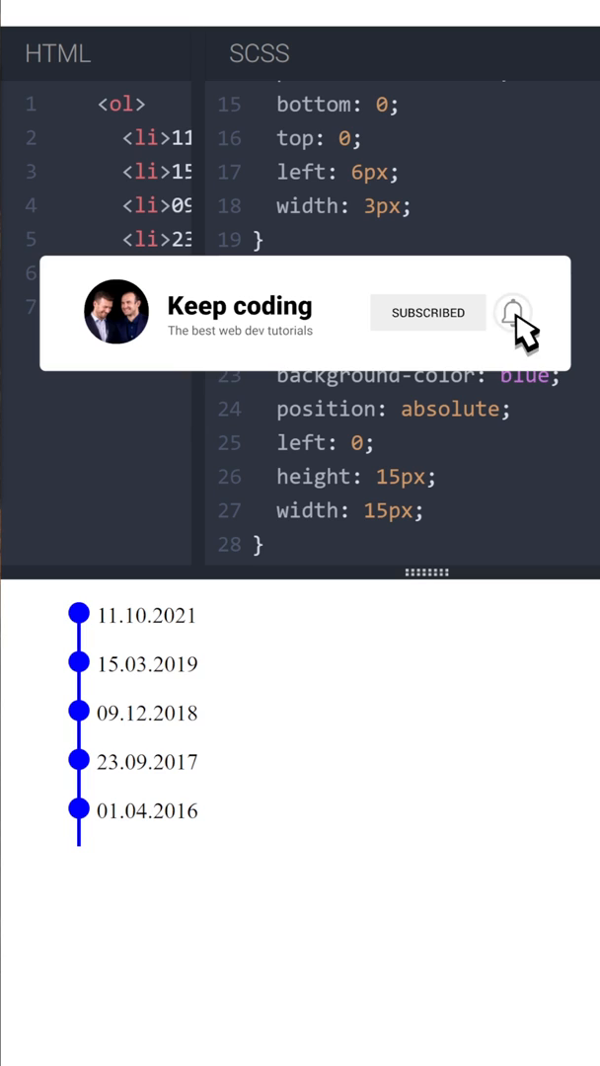